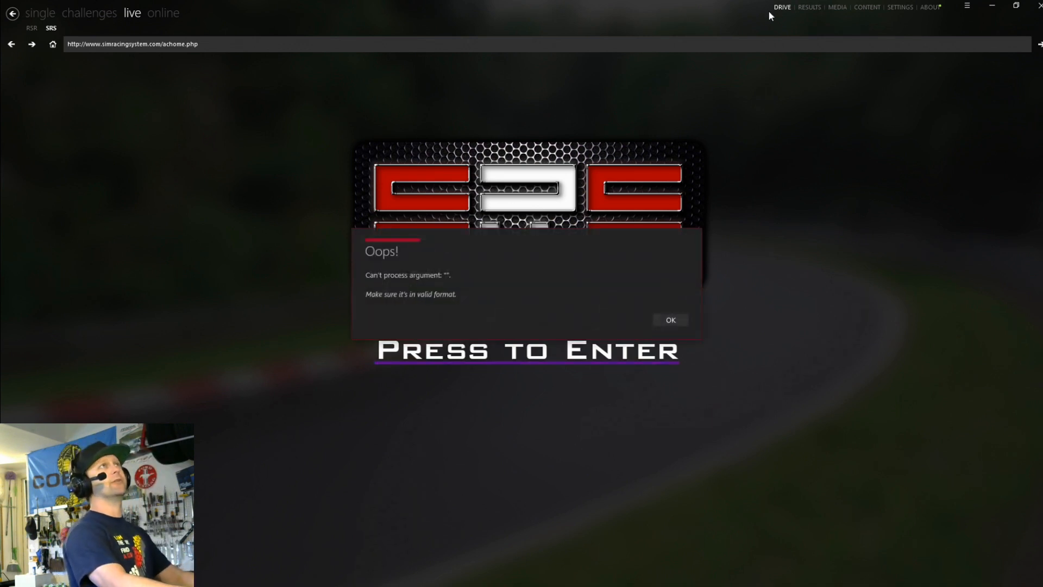
- Dismiss the Oops error dialog to reach the Sim Racing System site
click(669, 320)
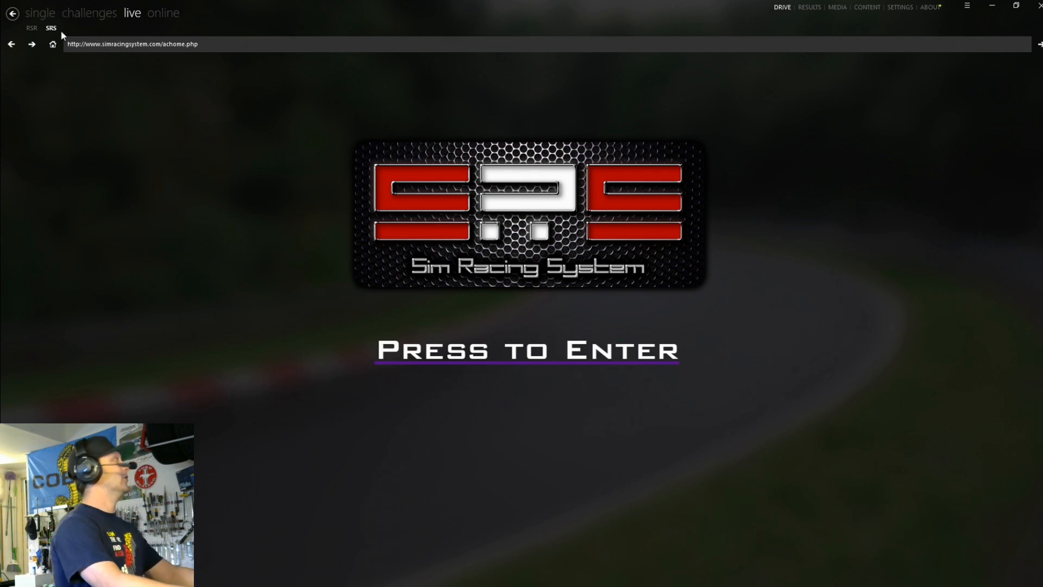
mouse_move(56, 35)
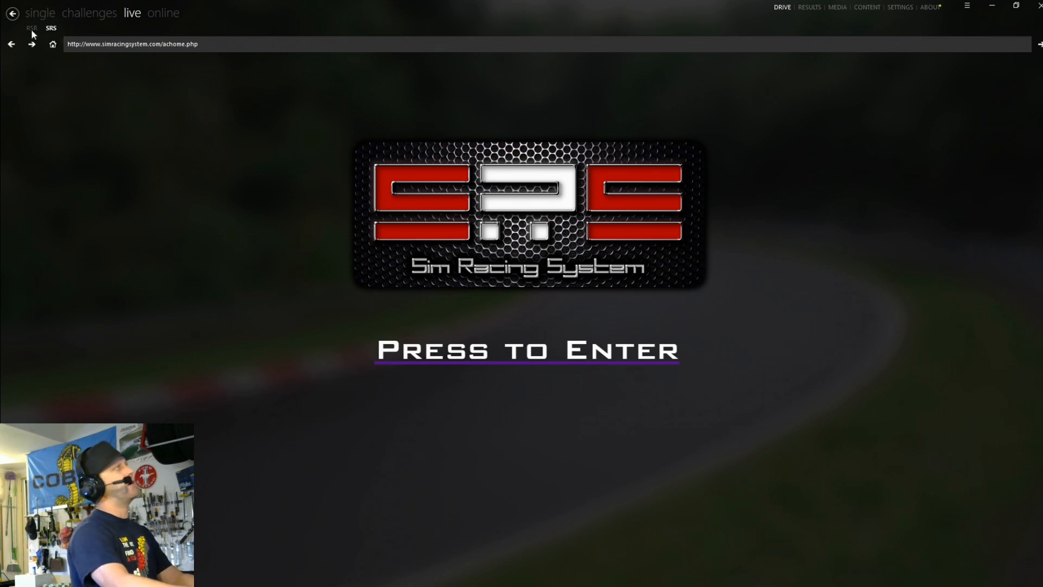
mouse_move(218, 240)
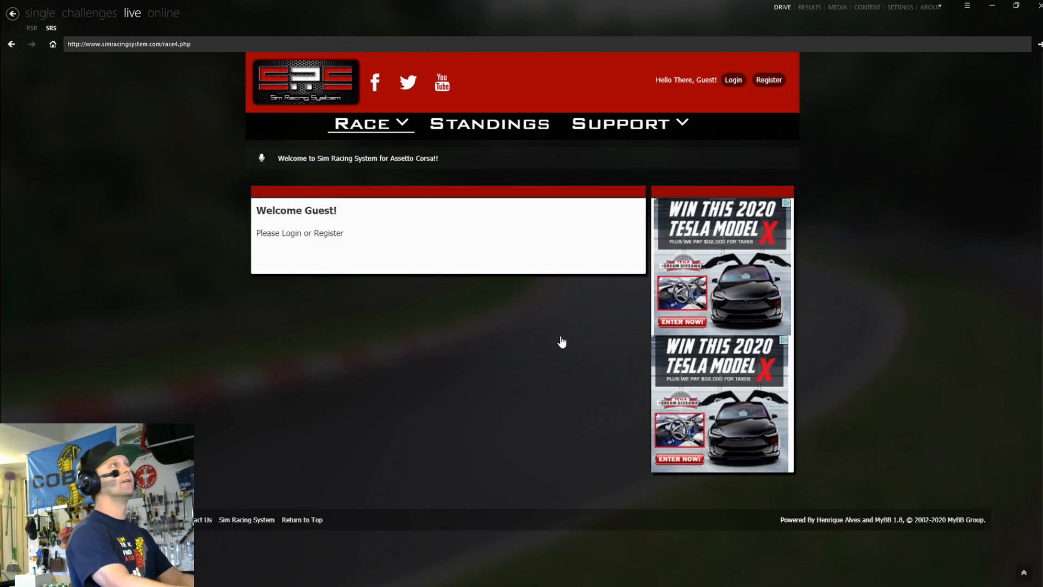
mouse_move(712, 145)
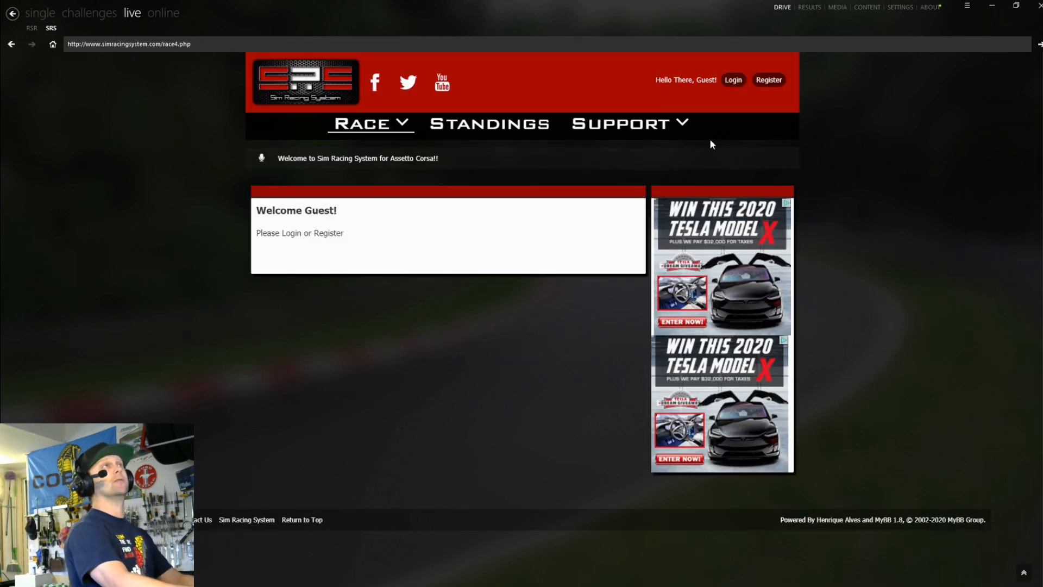
- Accept the SRS registration agreement and scroll through the blank registration form
click(768, 80)
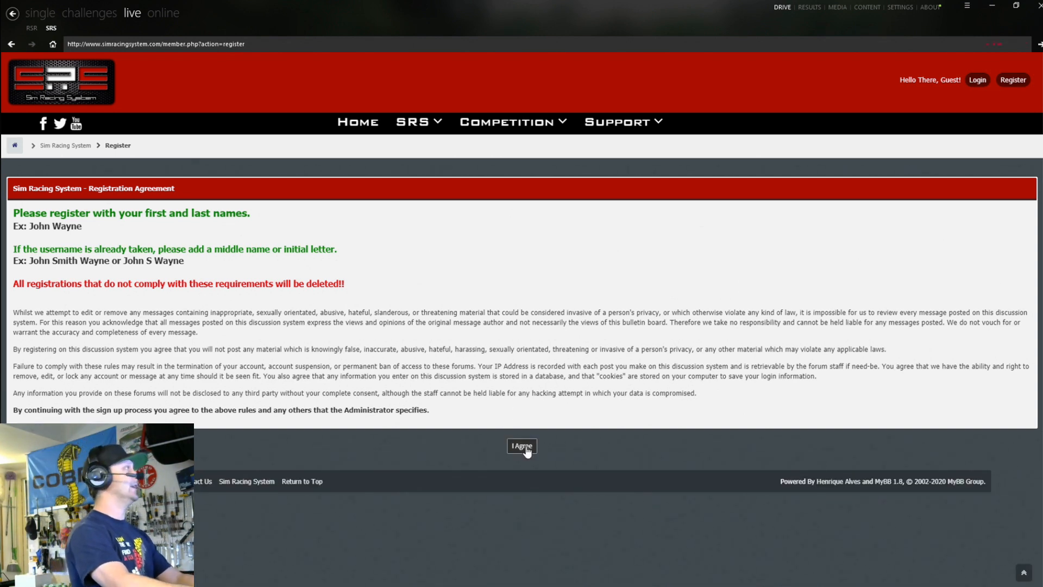
click(521, 445)
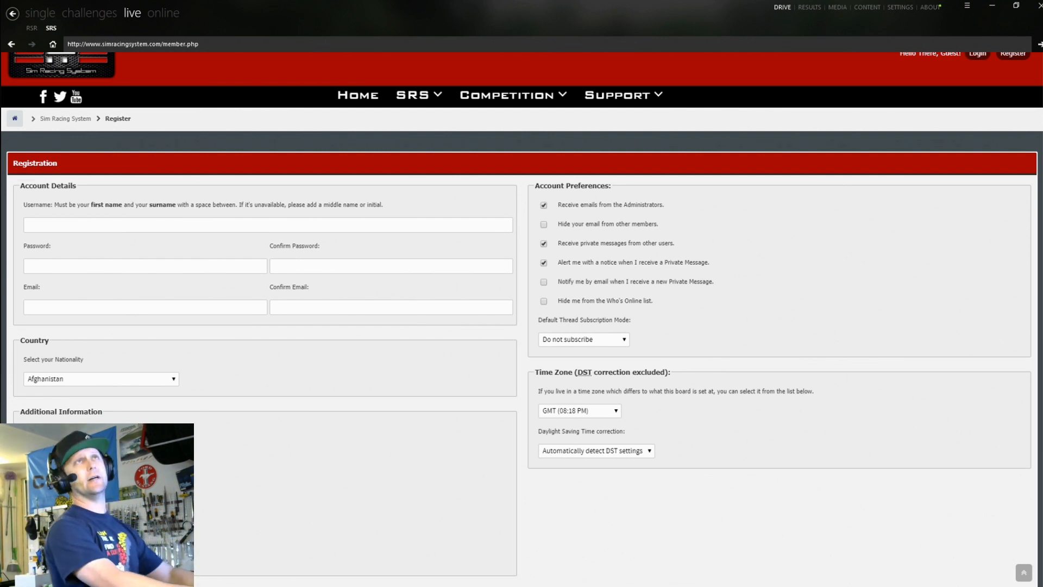
scroll(down, 3)
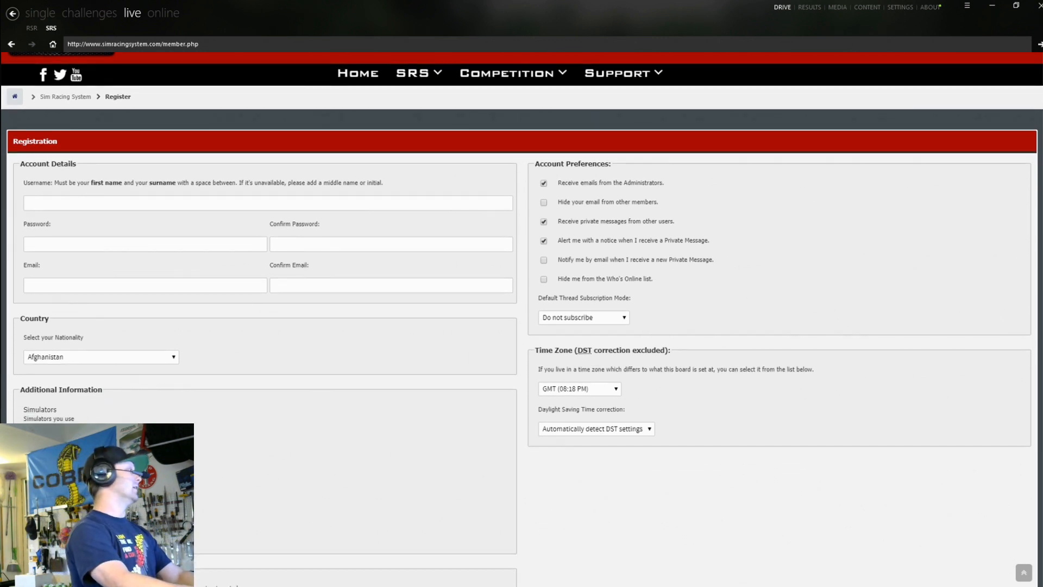
scroll(down, 3)
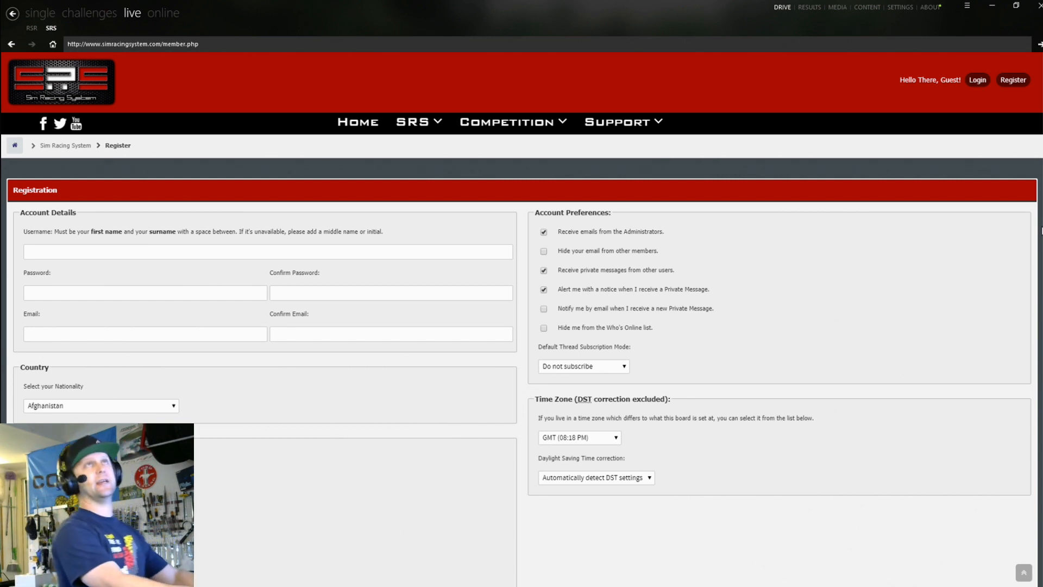
mouse_move(1016, 187)
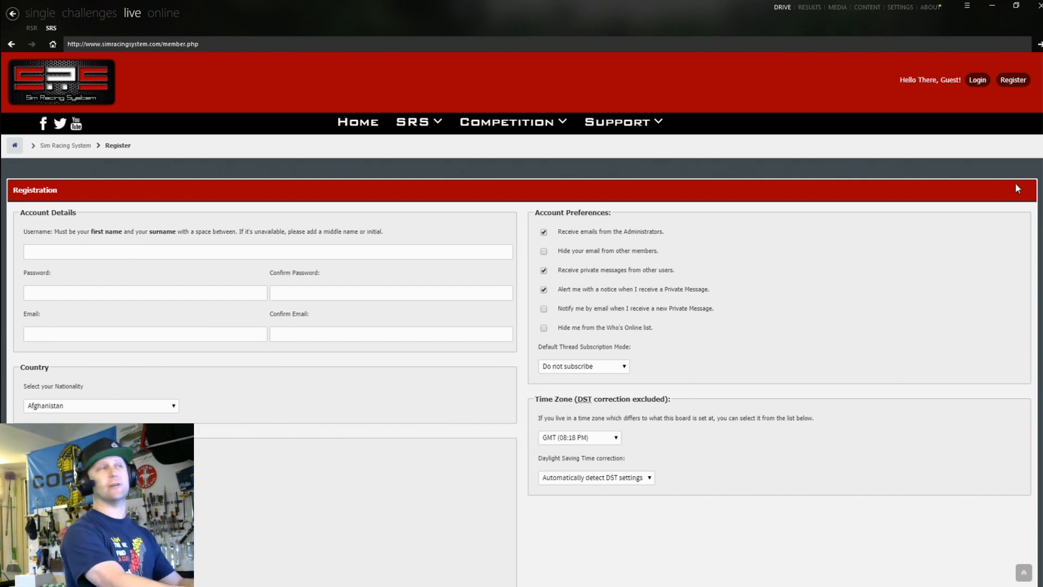
mouse_move(969, 93)
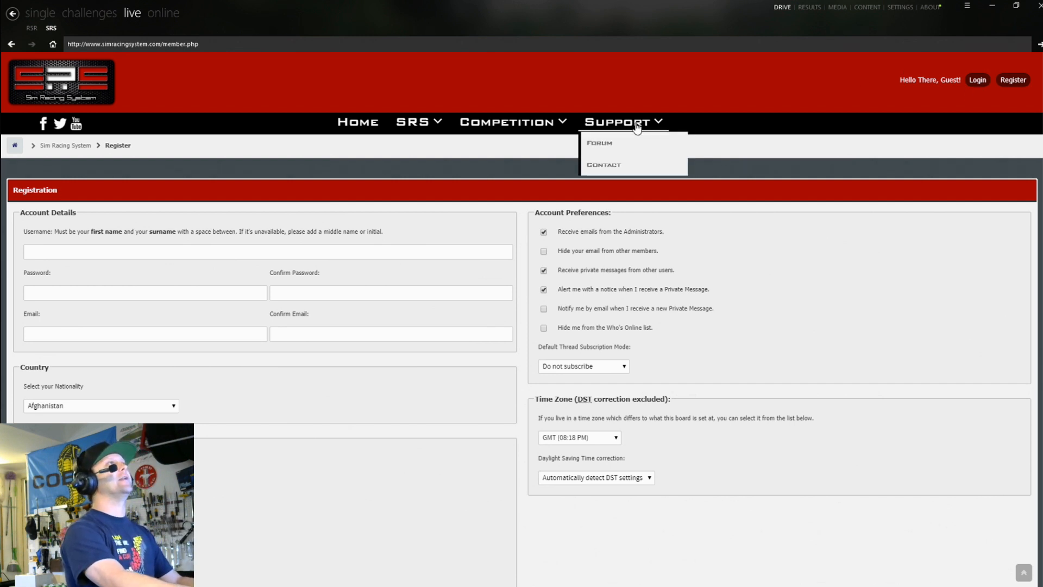
- Open the Sim Racing System Contact Us page from the Support menu
click(602, 164)
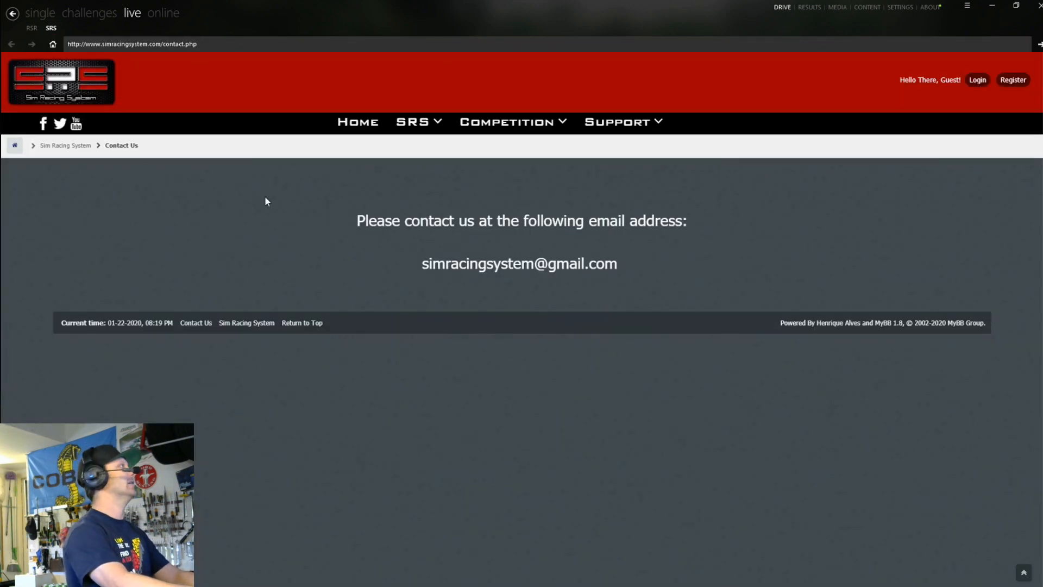
mouse_move(423, 74)
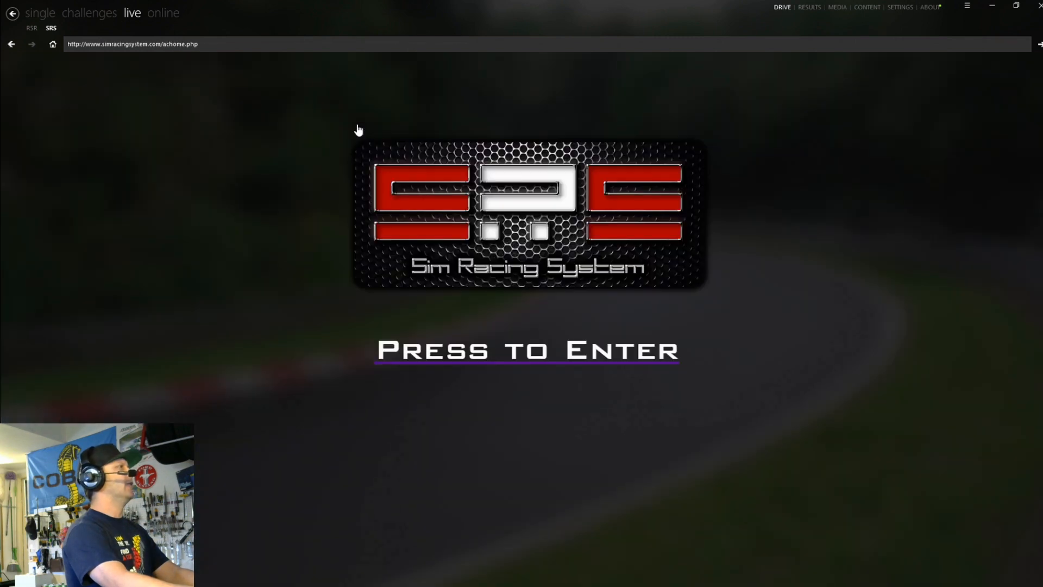
click(528, 350)
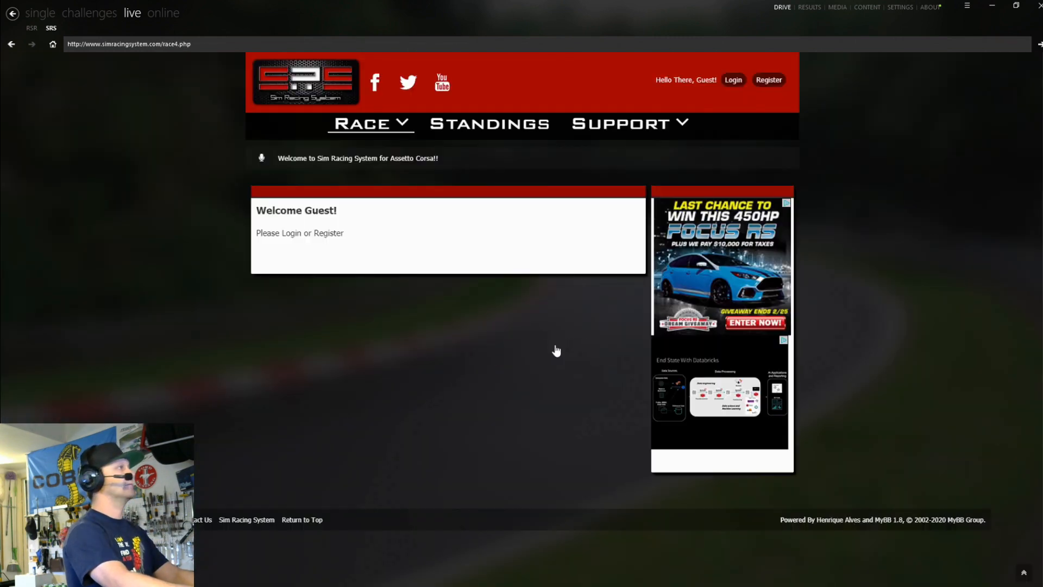
click(733, 80)
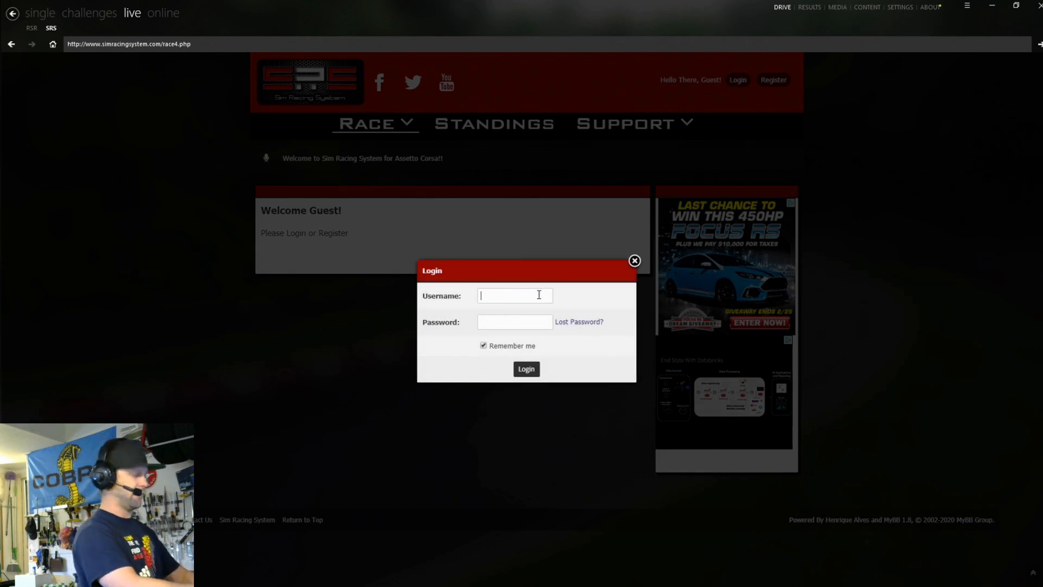
text(Scott Warner)
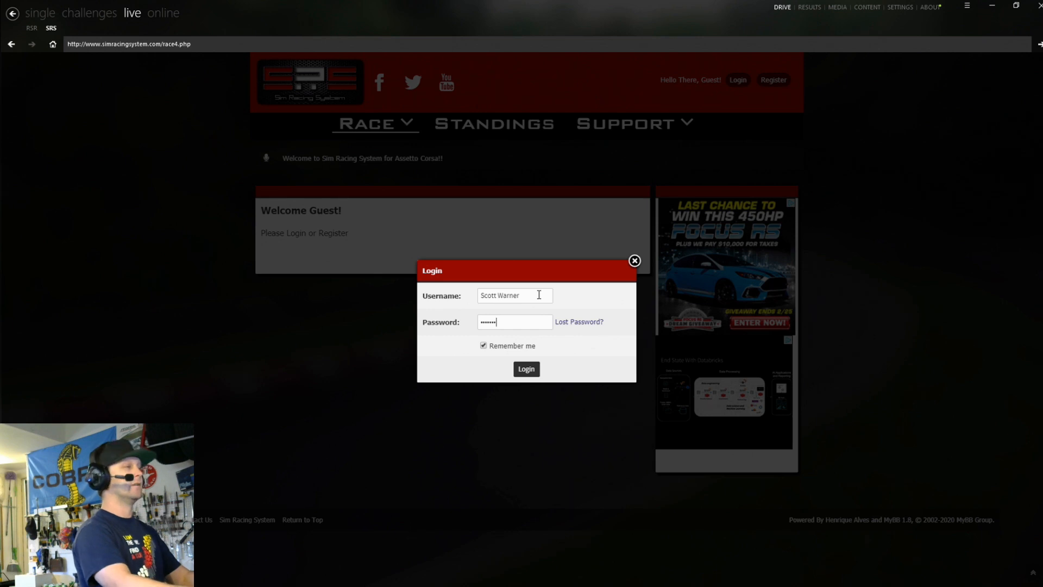
click(525, 369)
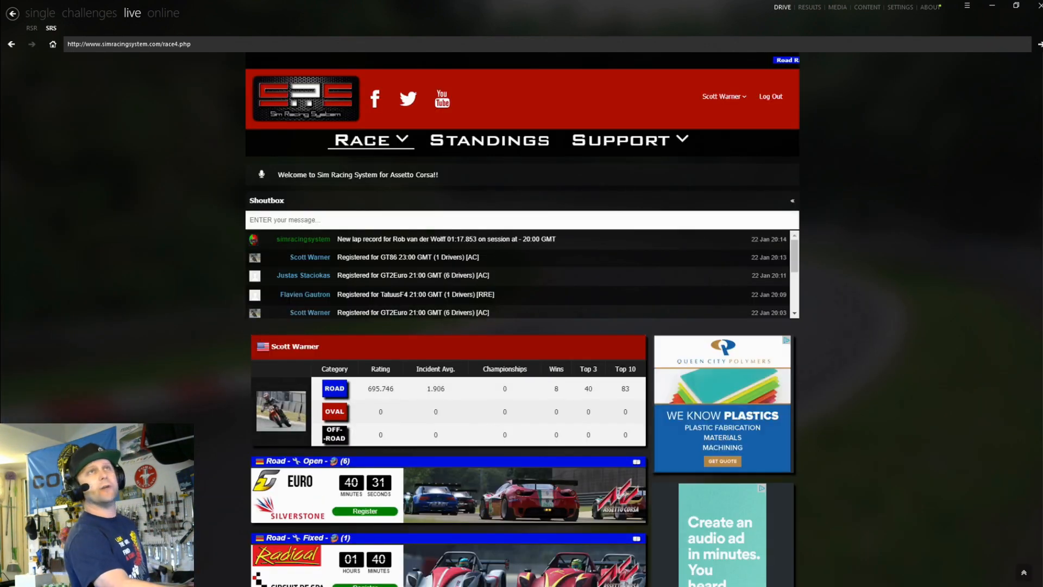
- Collapse the shoutbox and scroll through the upcoming scheduled race list
scroll(down, 3)
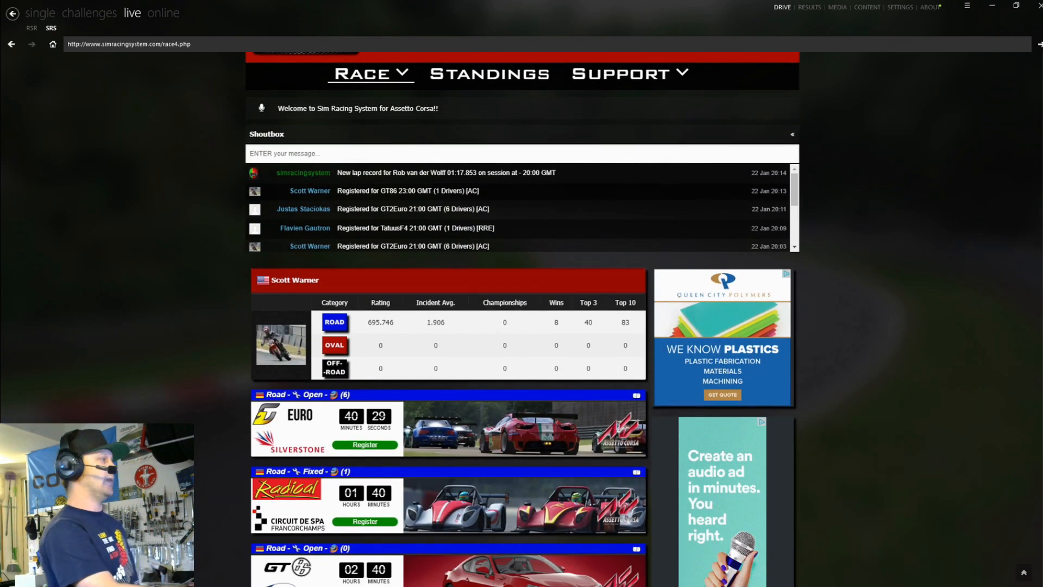
scroll(down, 3)
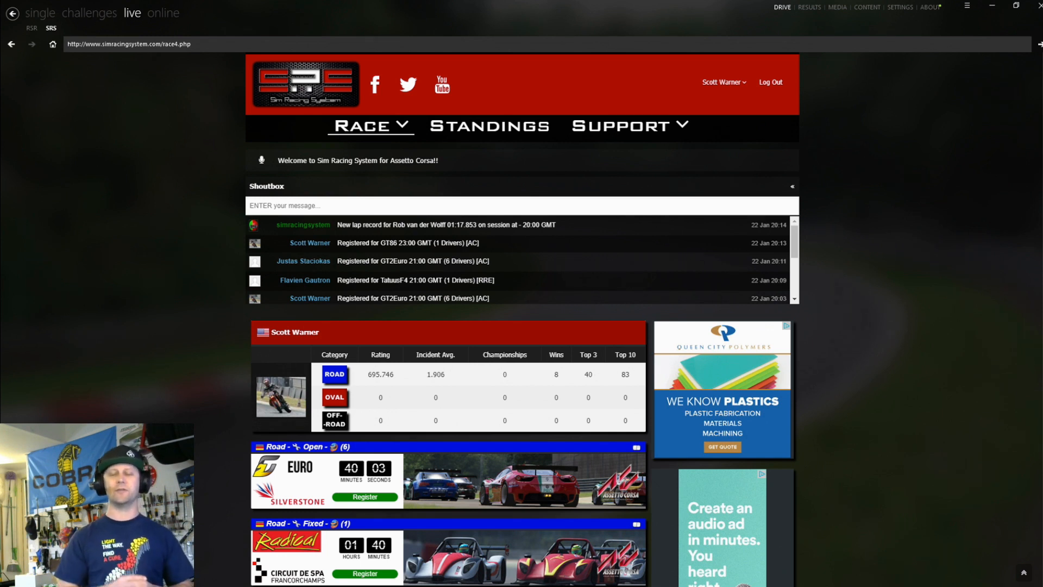
click(792, 187)
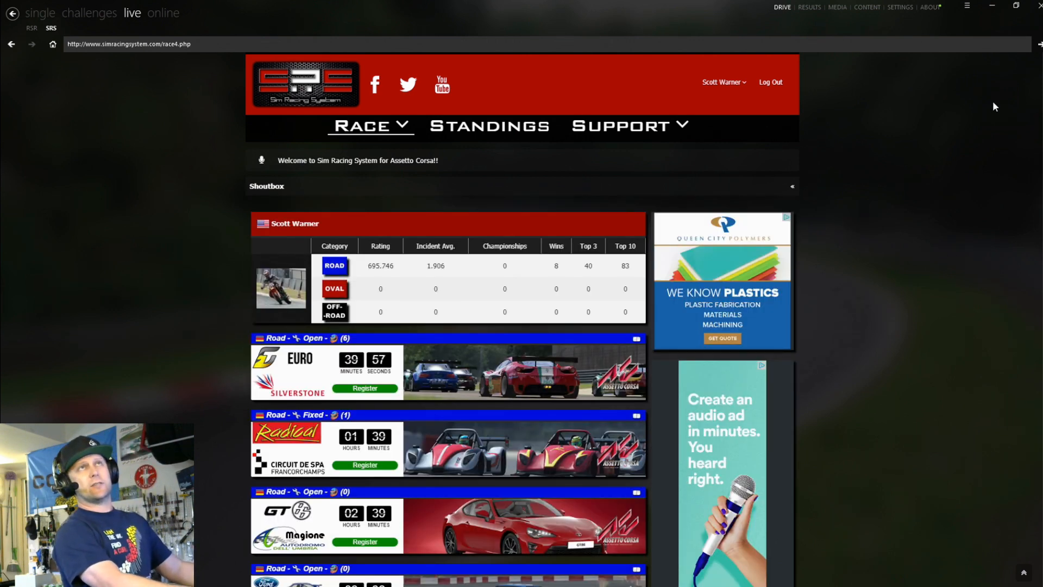
scroll(down, 3)
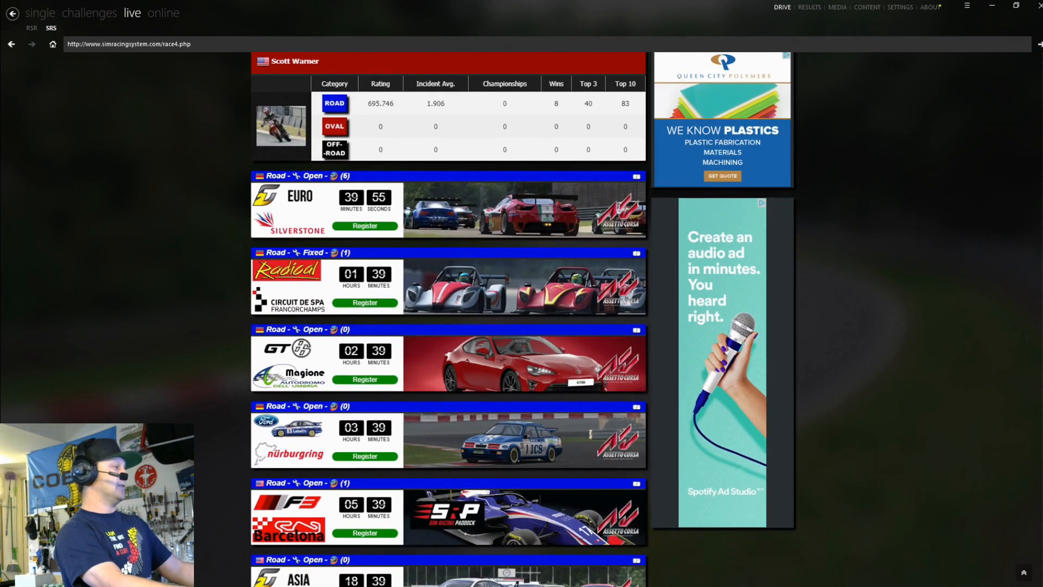
scroll(down, 3)
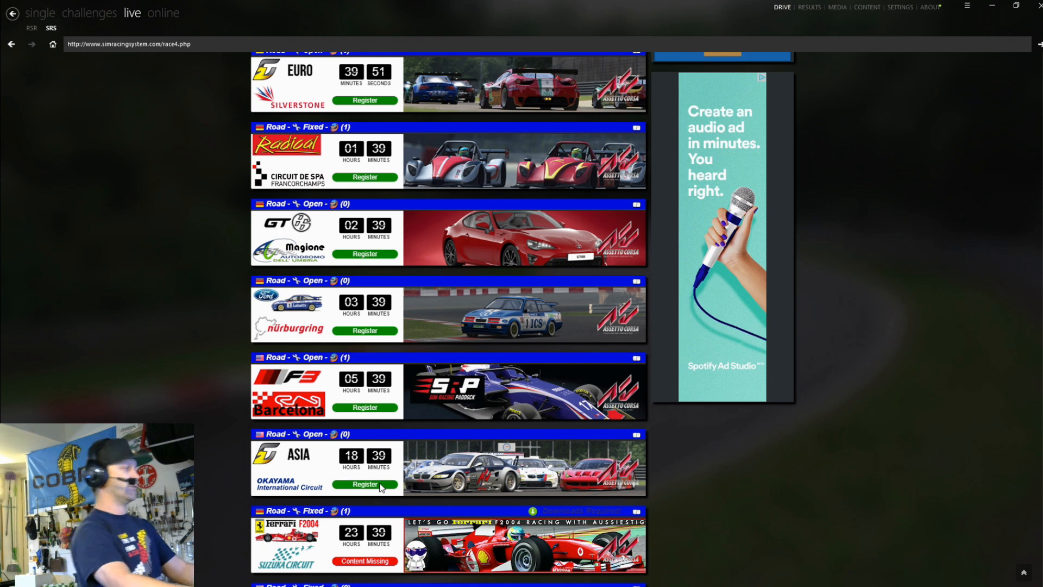
- Reload the race page and scroll down to the Mazda 787B Nordschleife event
click(364, 484)
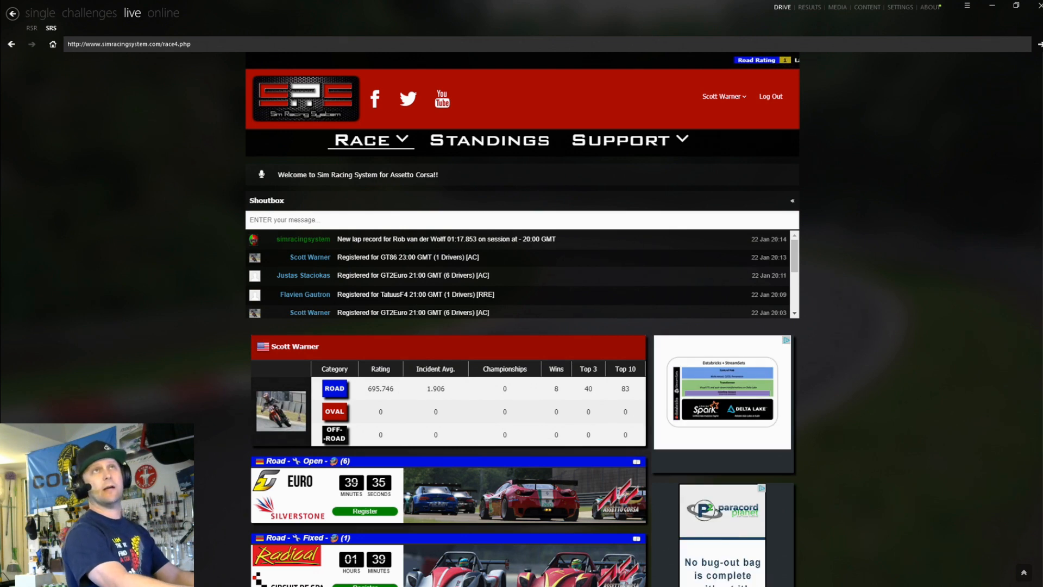
scroll(down, 3)
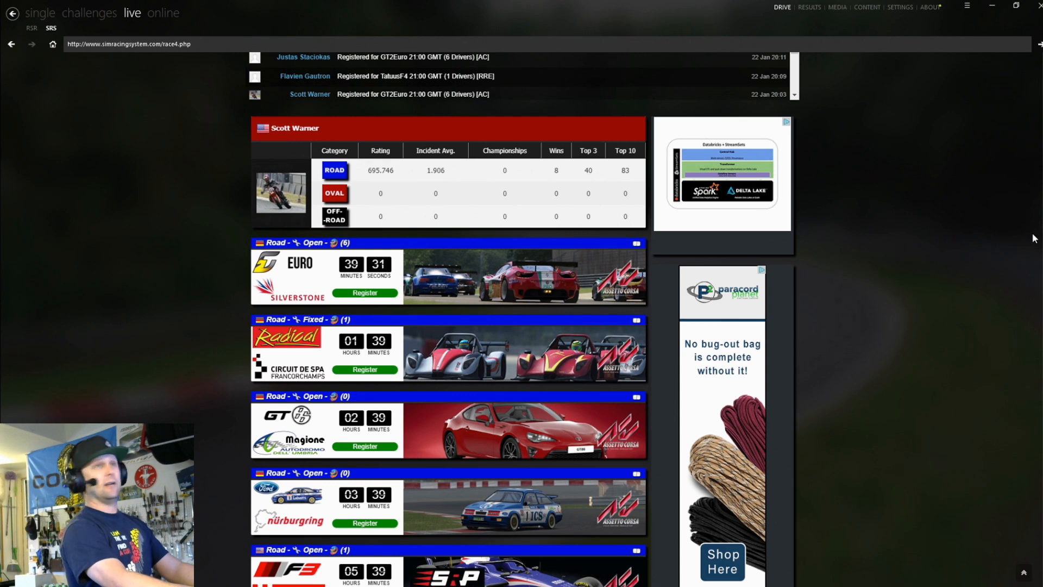
scroll(down, 3)
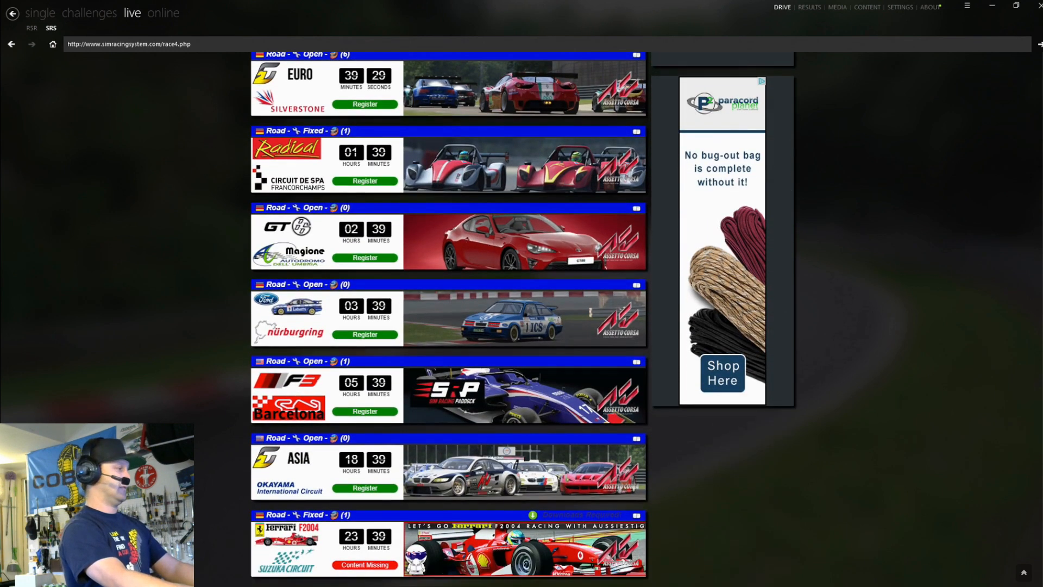
scroll(down, 3)
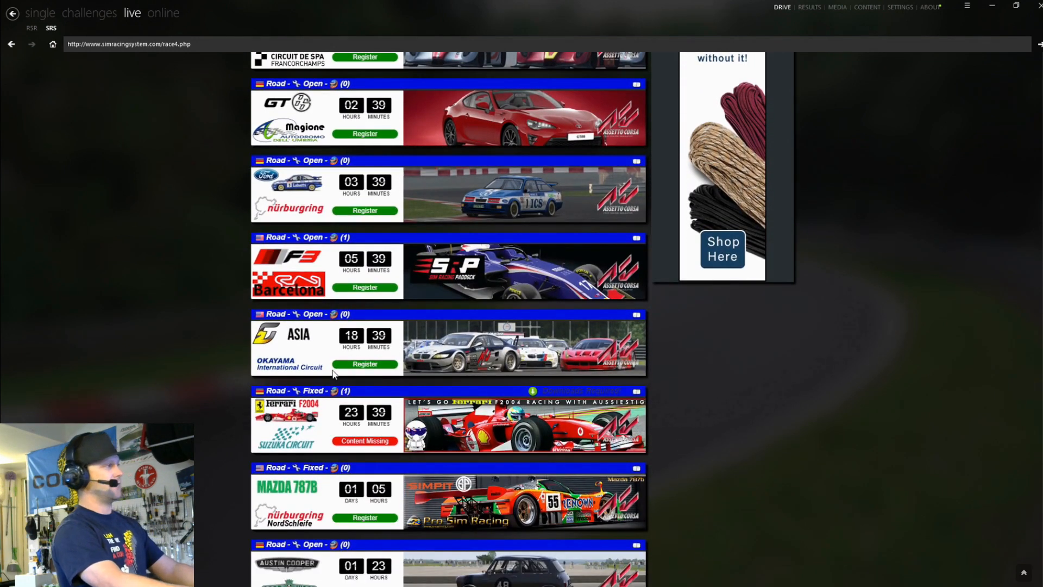
mouse_move(359, 369)
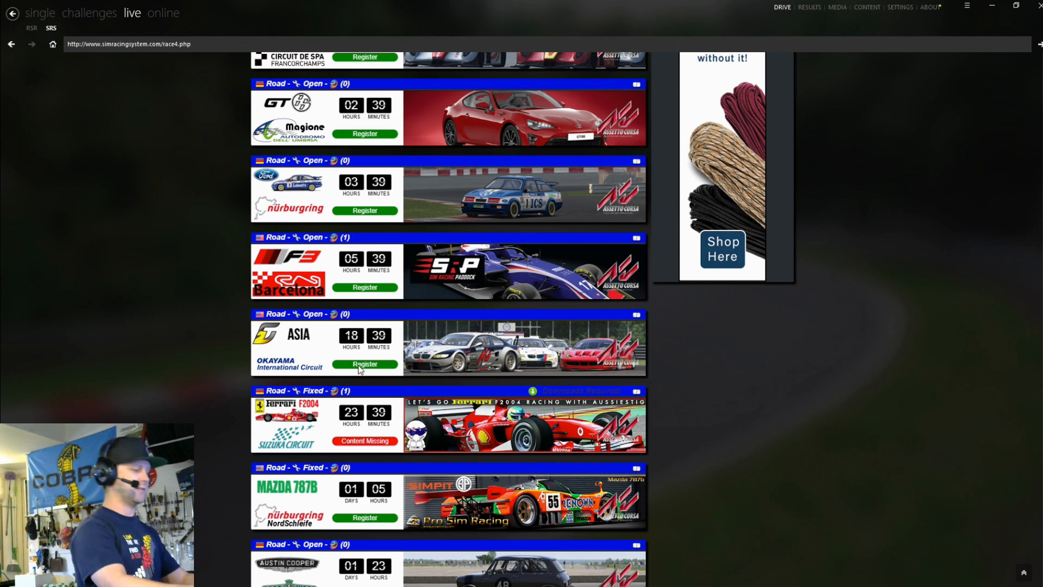
- Register for the Asia Okayama race with the BMW M3 GT2
click(364, 364)
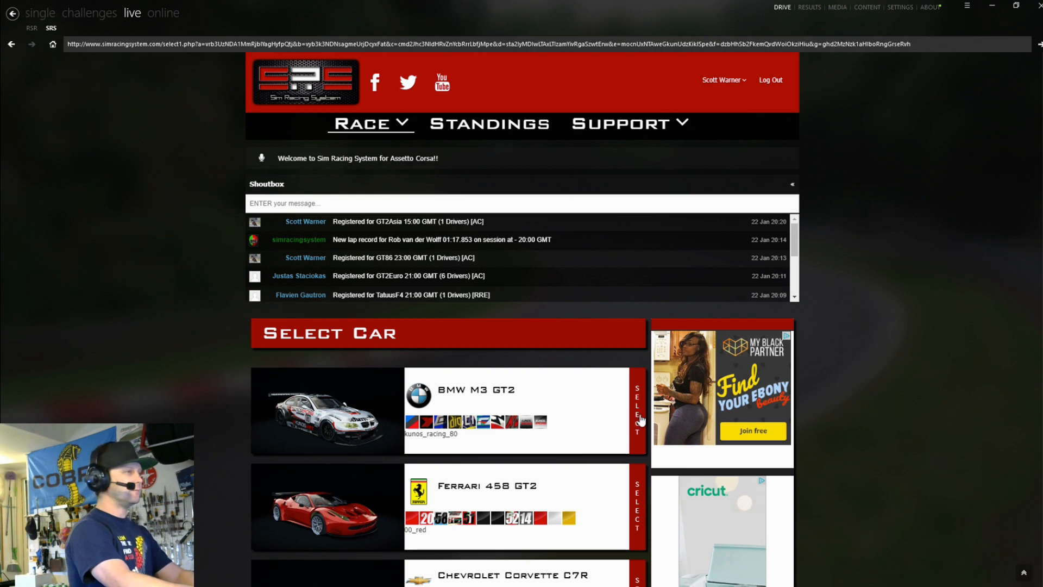
click(636, 411)
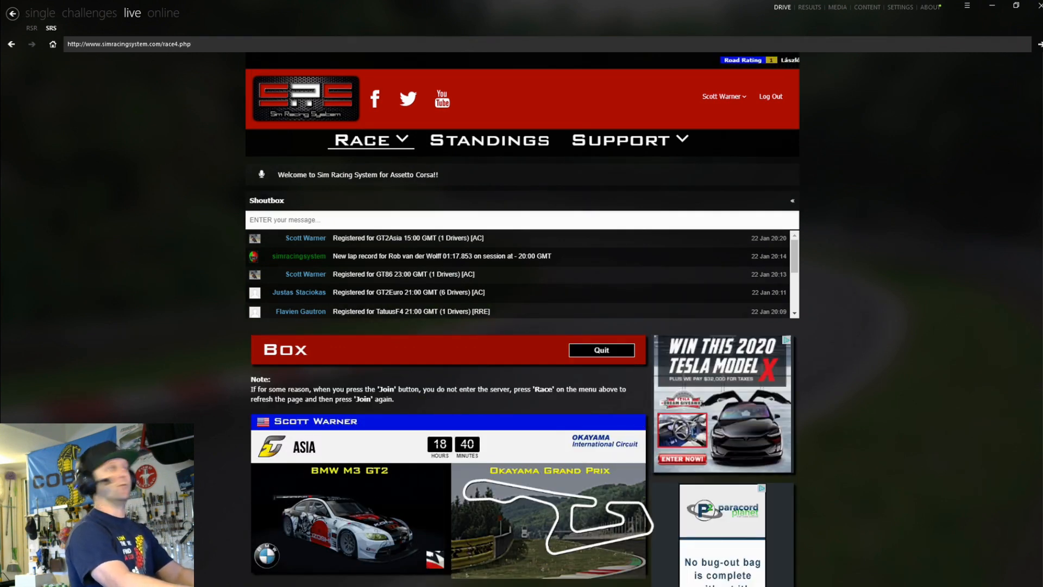
scroll(down, 3)
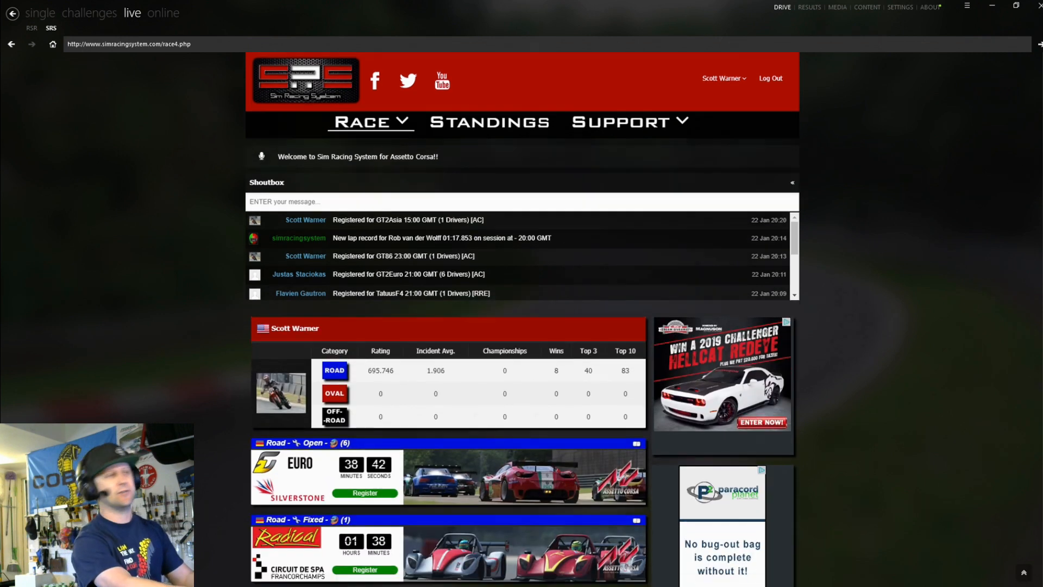
- Select the BMW M3 GT2 for the Euro Silverstone race box
scroll(down, 3)
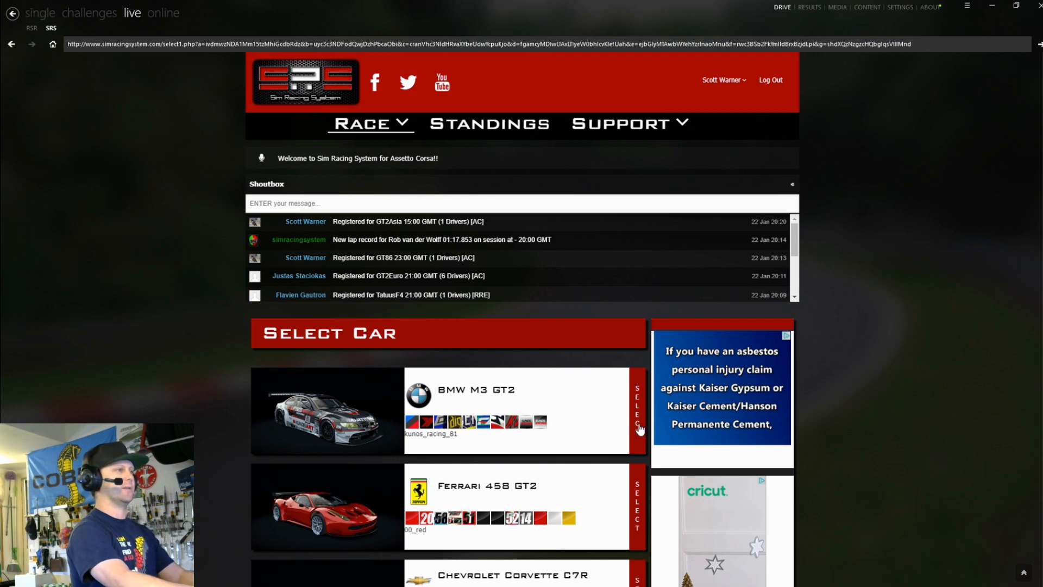
click(637, 411)
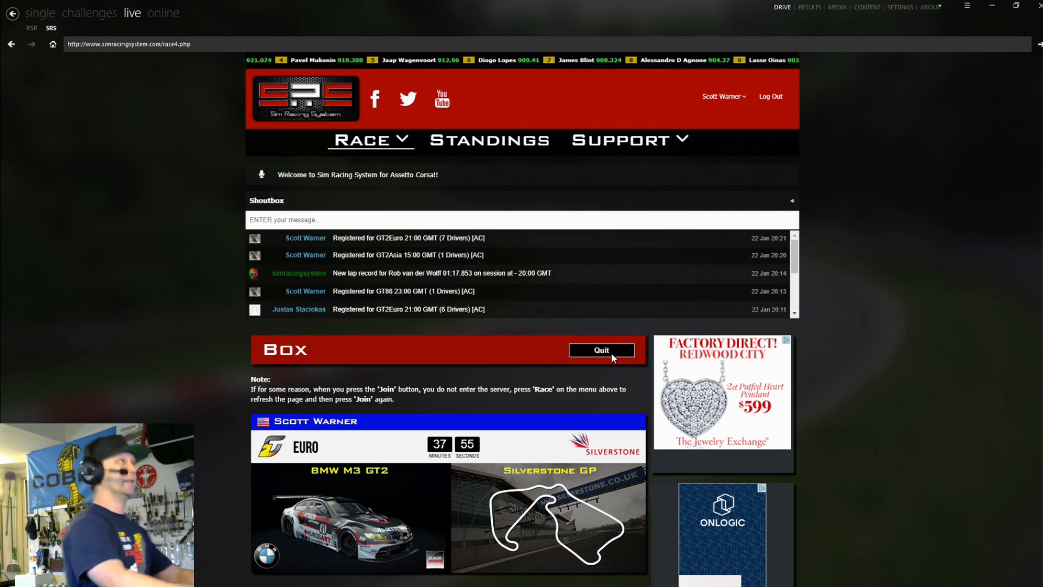
click(364, 139)
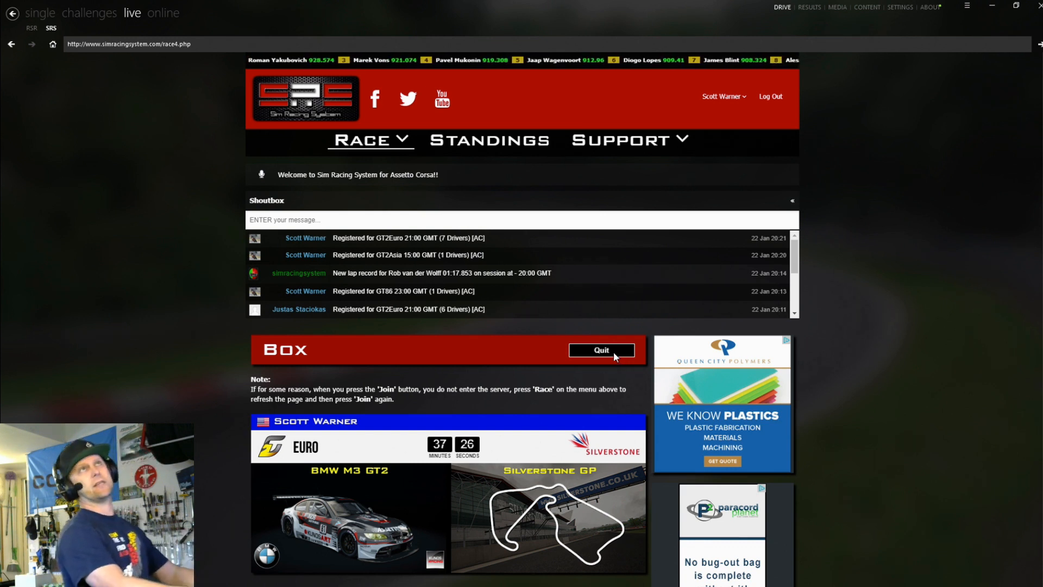
- Quit the Silverstone race box and scroll down the page
click(622, 139)
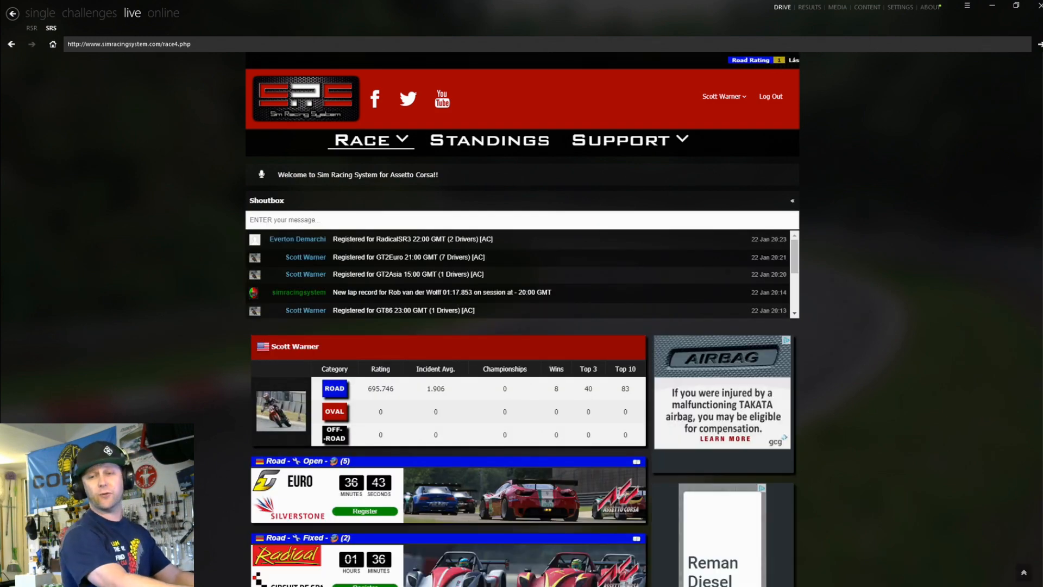
scroll(down, 3)
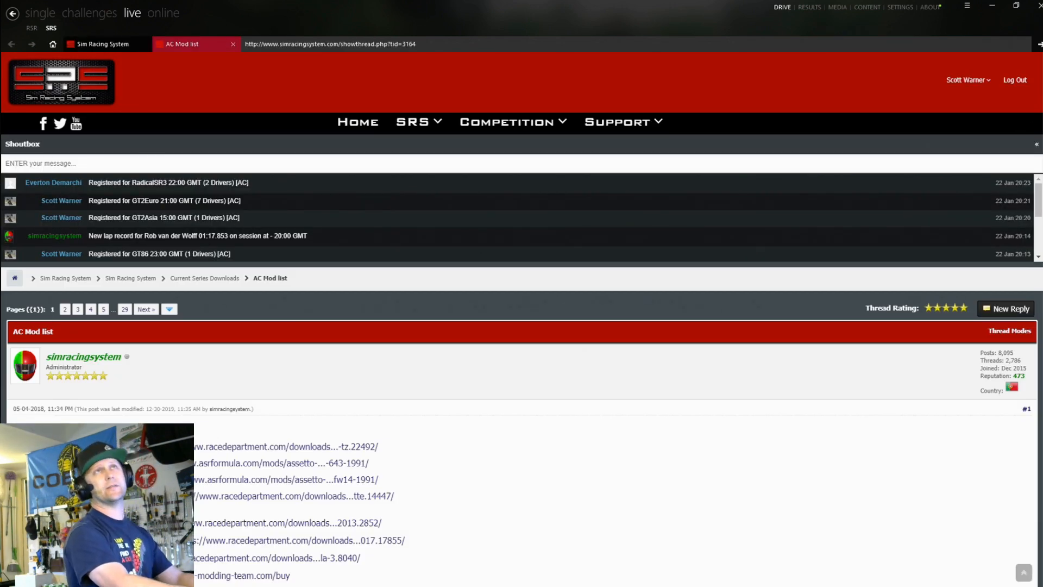
- Switch between tabs, then scroll the AC Mod list to the Sebring and Sentul tracks
scroll(down, 3)
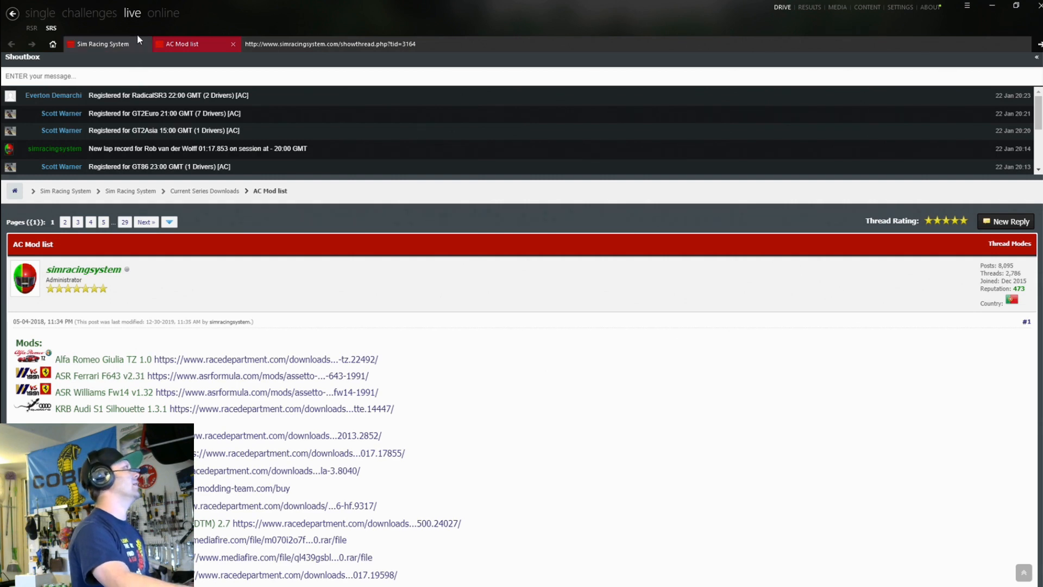
click(102, 44)
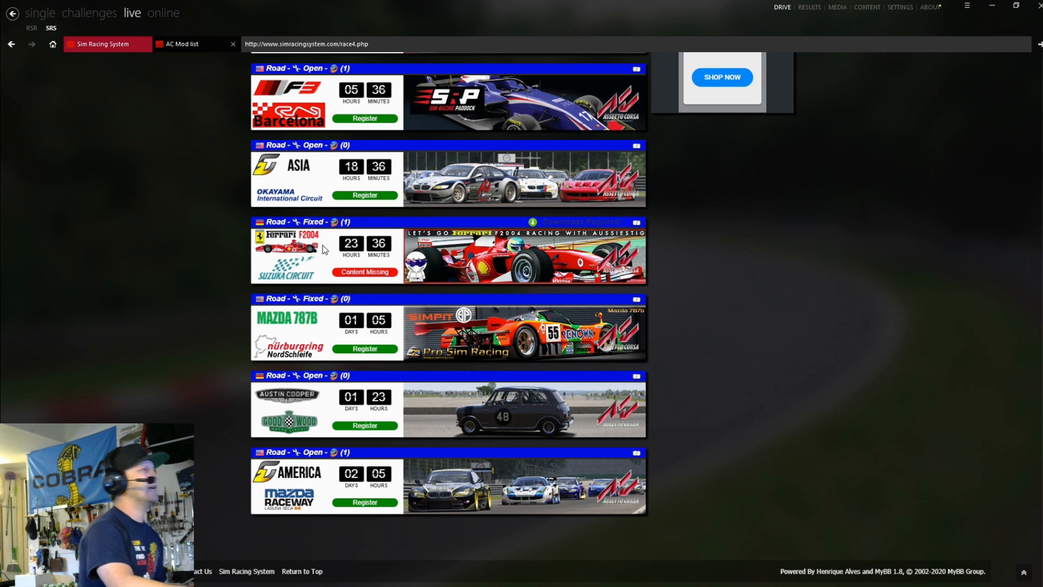
mouse_move(326, 285)
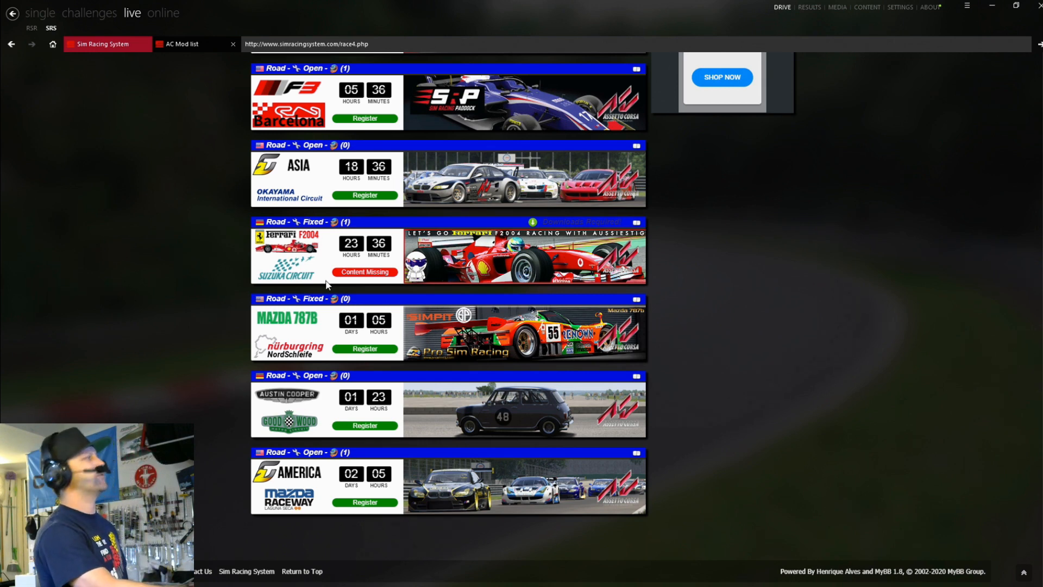
click(182, 44)
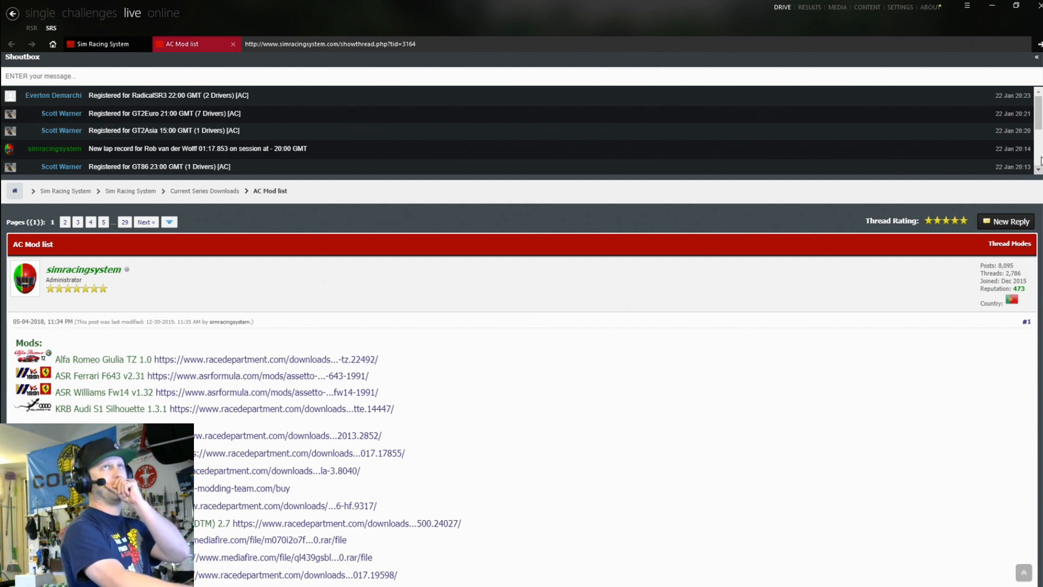
scroll(down, 3)
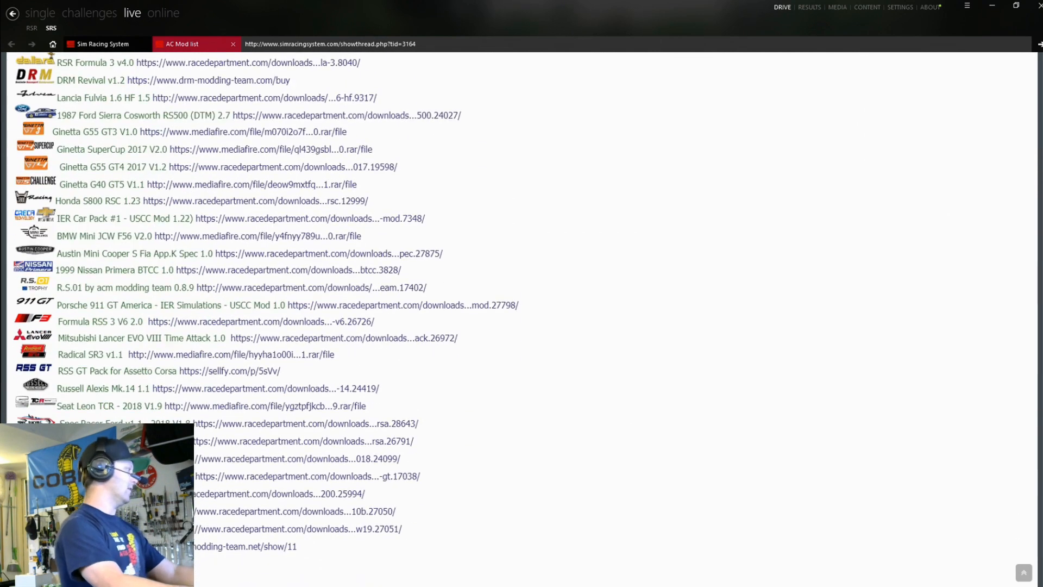
scroll(down, 3)
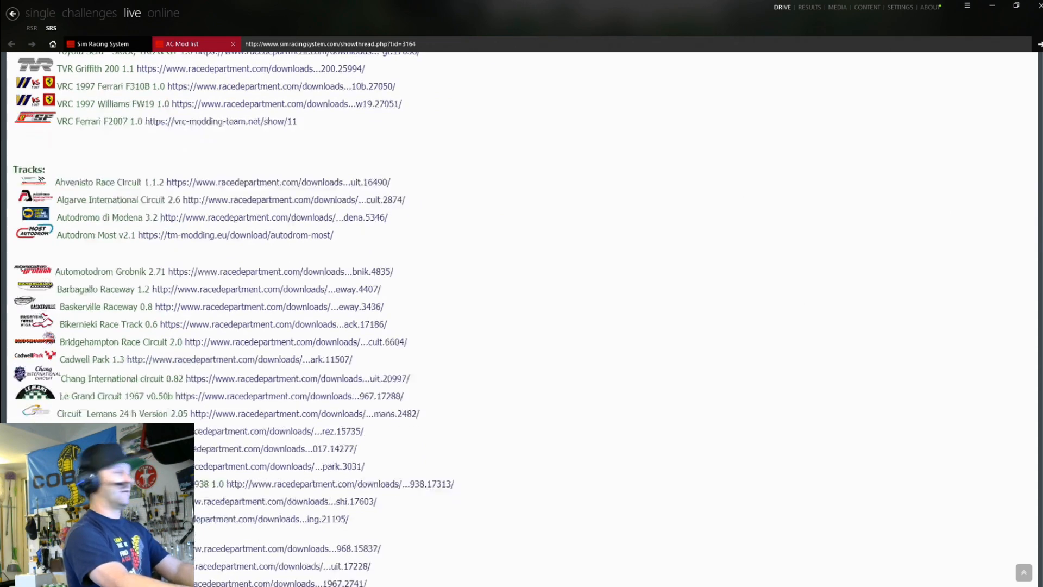
scroll(down, 3)
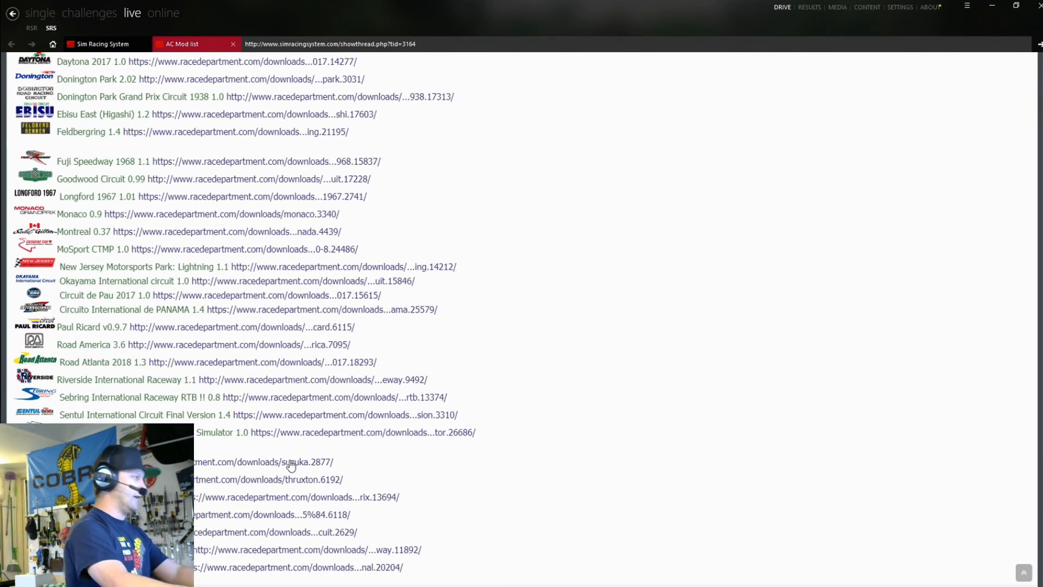
- Download and install Suzuka 0.9 from RaceDepartment, then clear the completed download entry
click(289, 462)
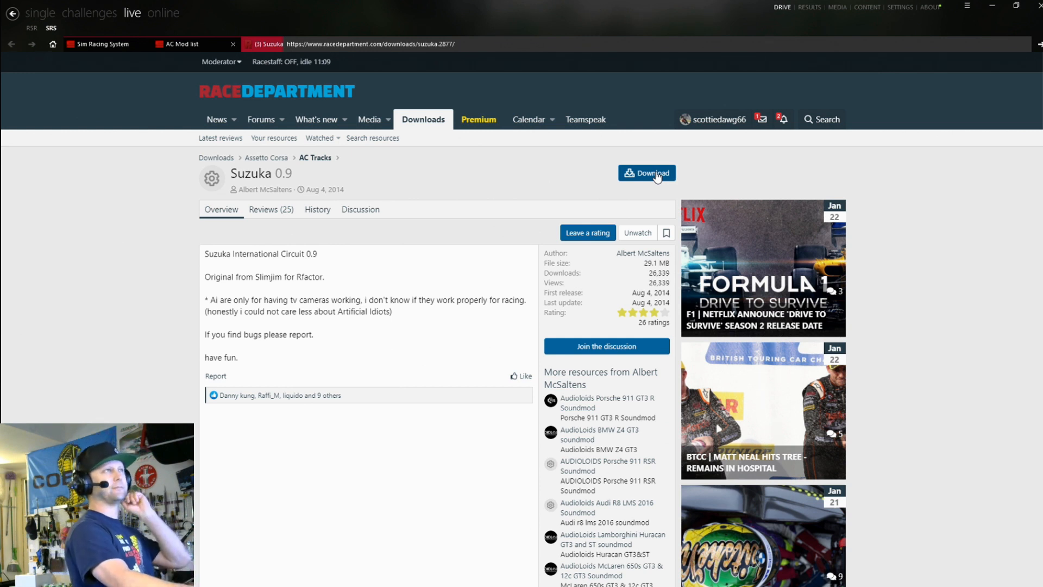
mouse_move(956, 26)
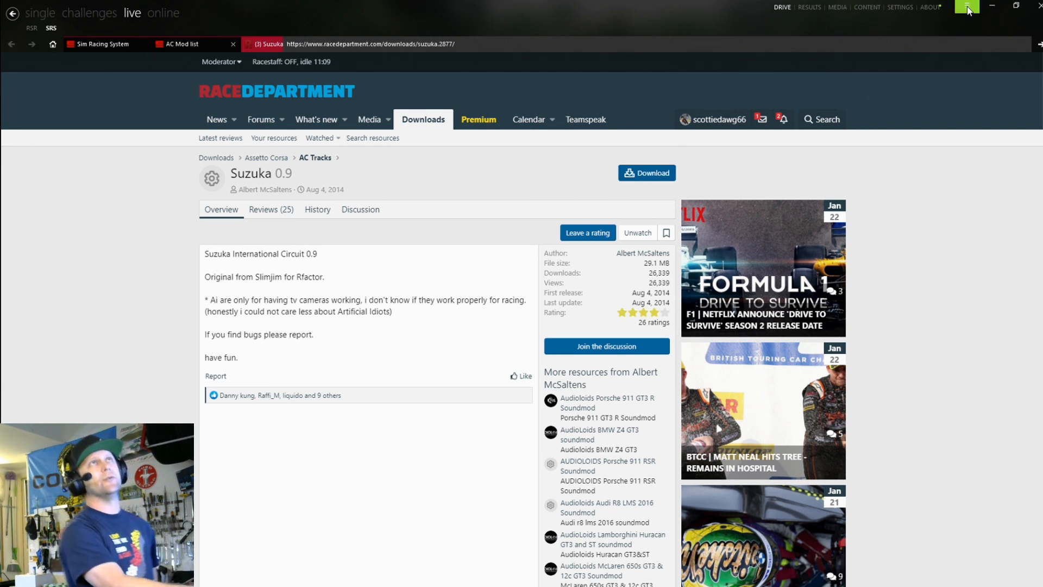
click(967, 7)
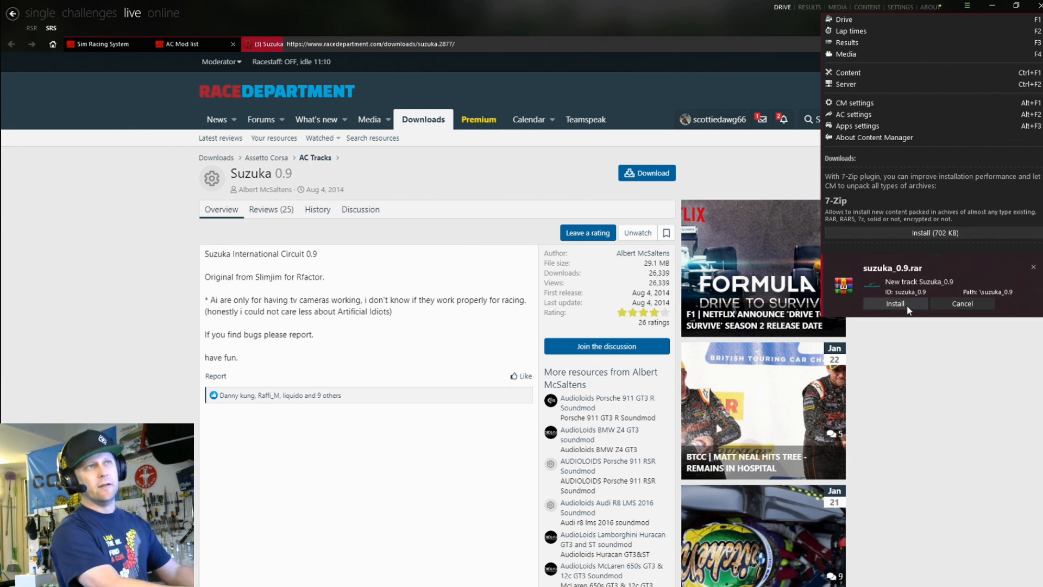
click(894, 303)
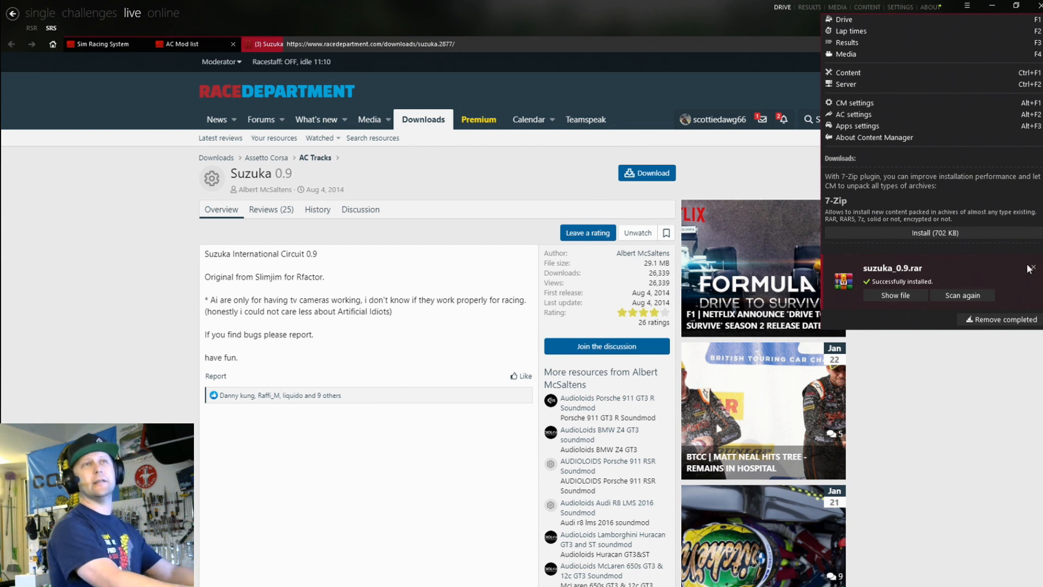
click(1002, 320)
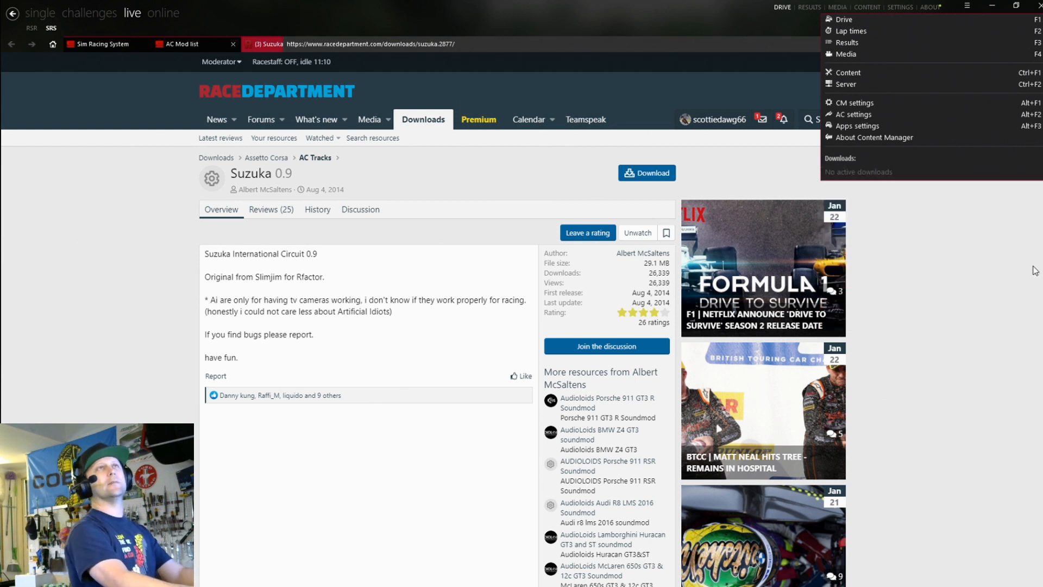
click(224, 45)
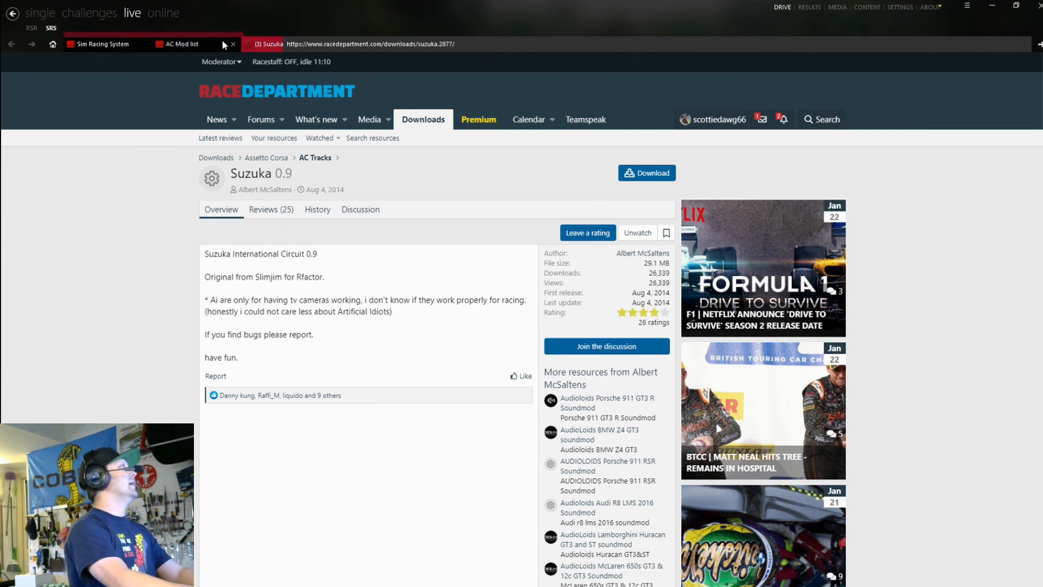
- Close the AC Mod list thread and scroll the SRS race list past the Ferrari F2004 Suzuka event
click(233, 44)
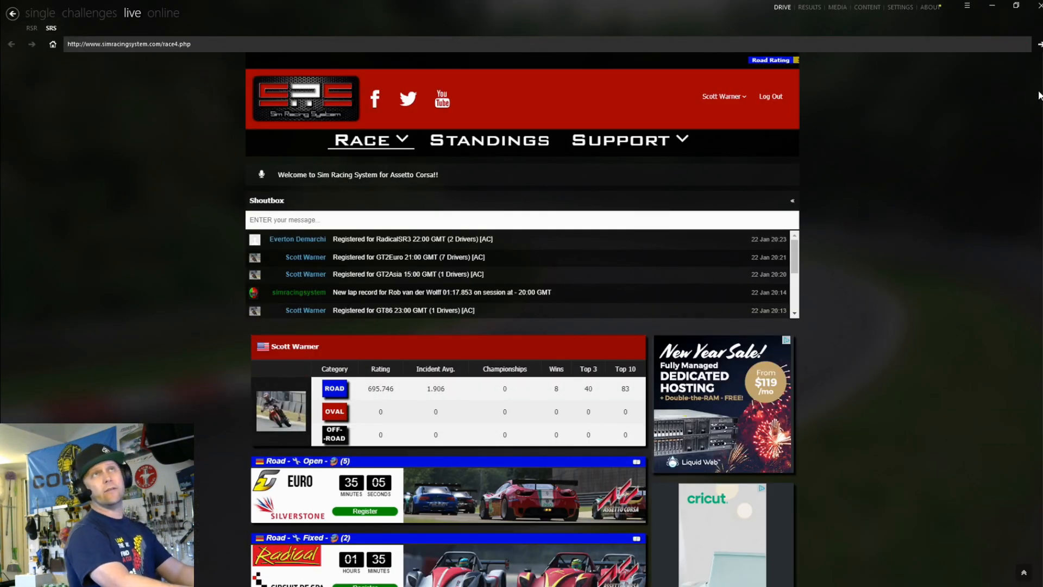
scroll(down, 3)
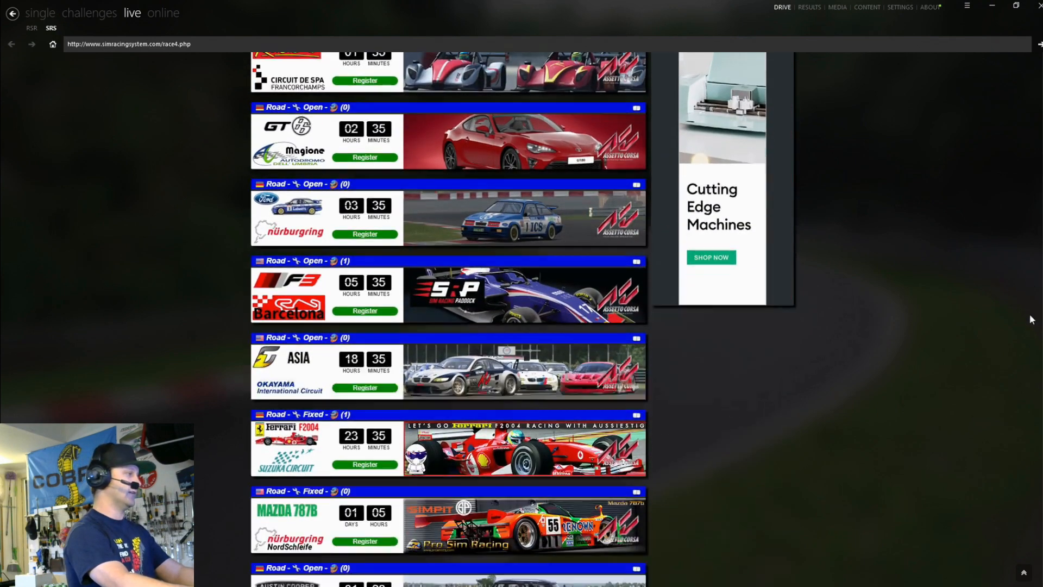
scroll(down, 3)
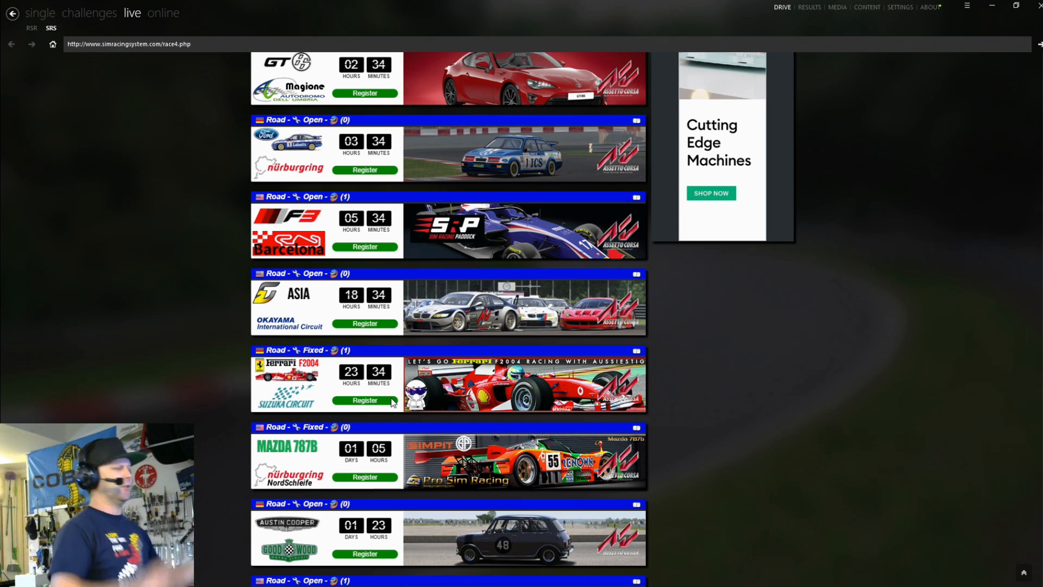
mouse_move(749, 403)
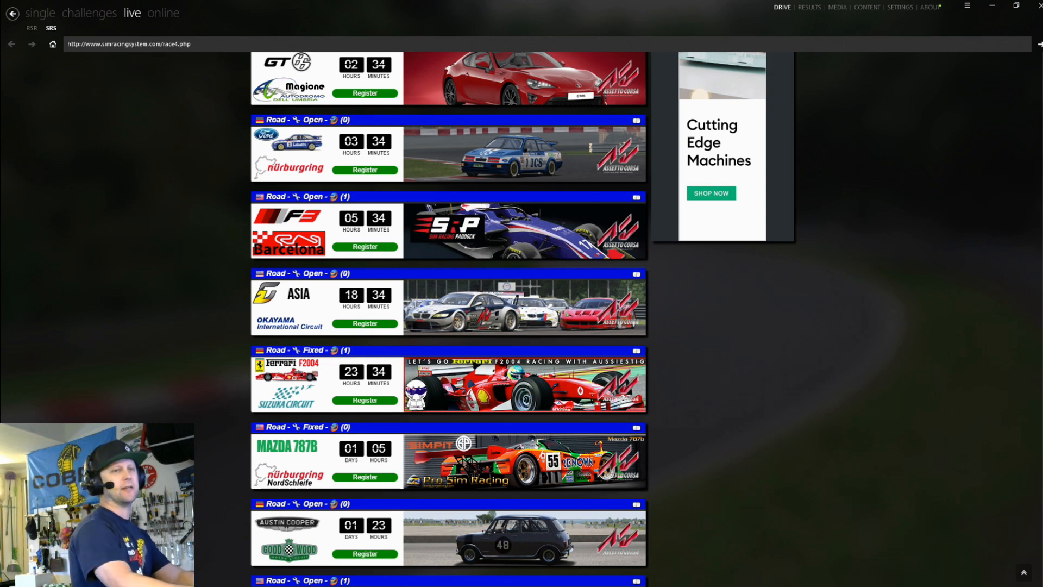
scroll(up, 3)
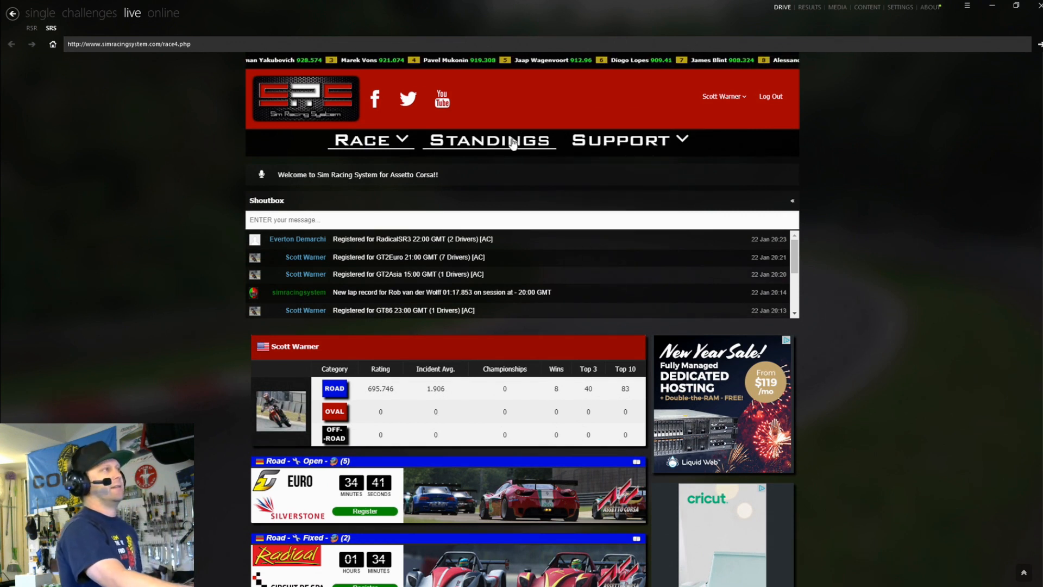
- View the BMW M3 series driver standings, then go back to the series list
click(489, 140)
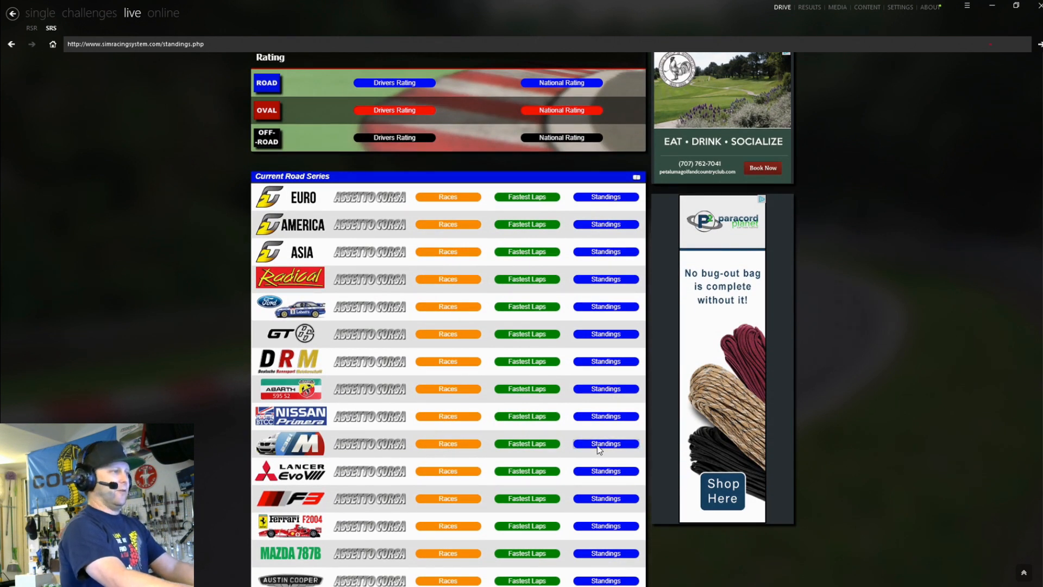
click(604, 444)
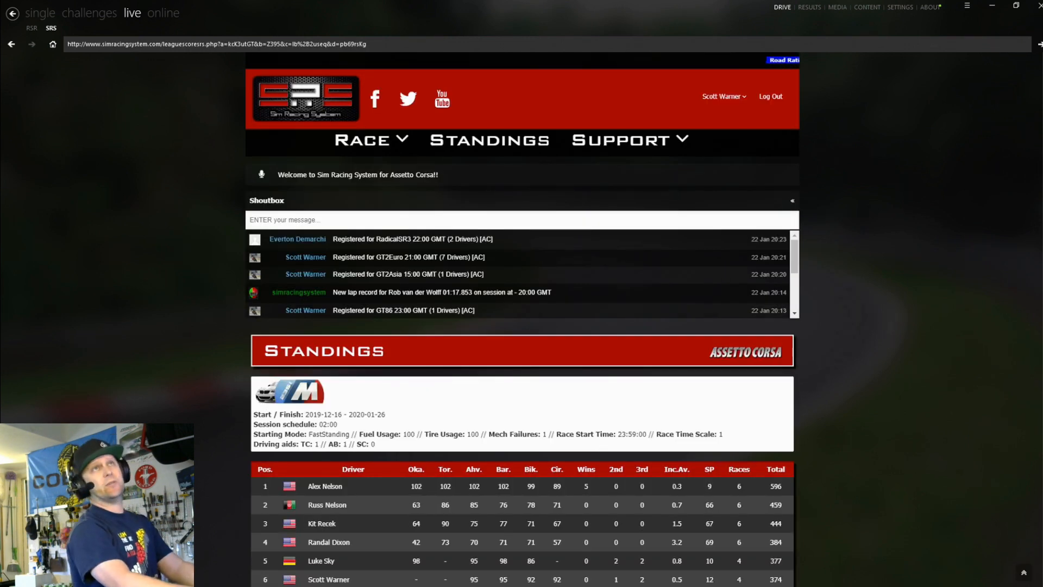
scroll(down, 3)
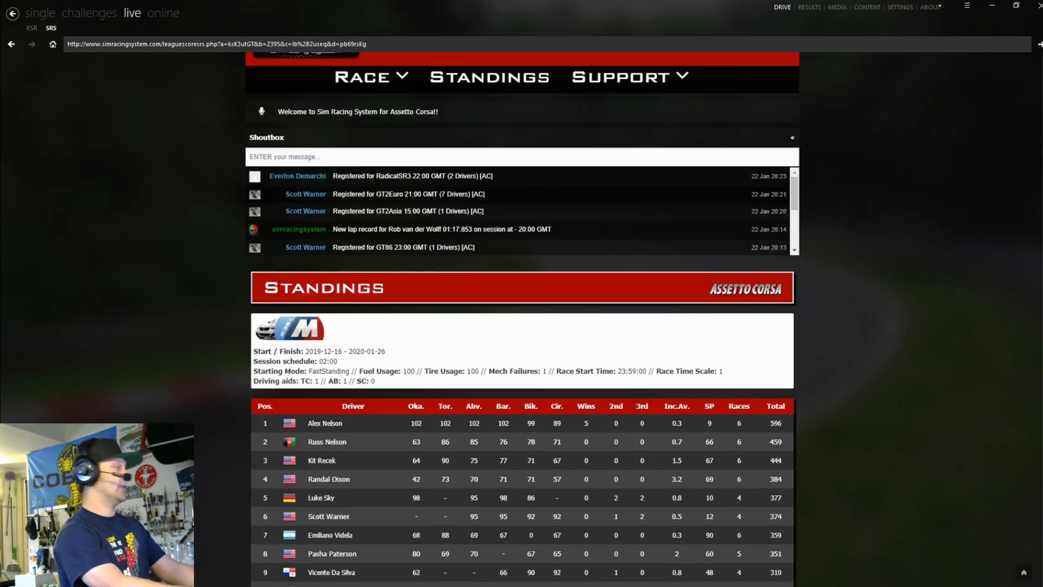
scroll(down, 3)
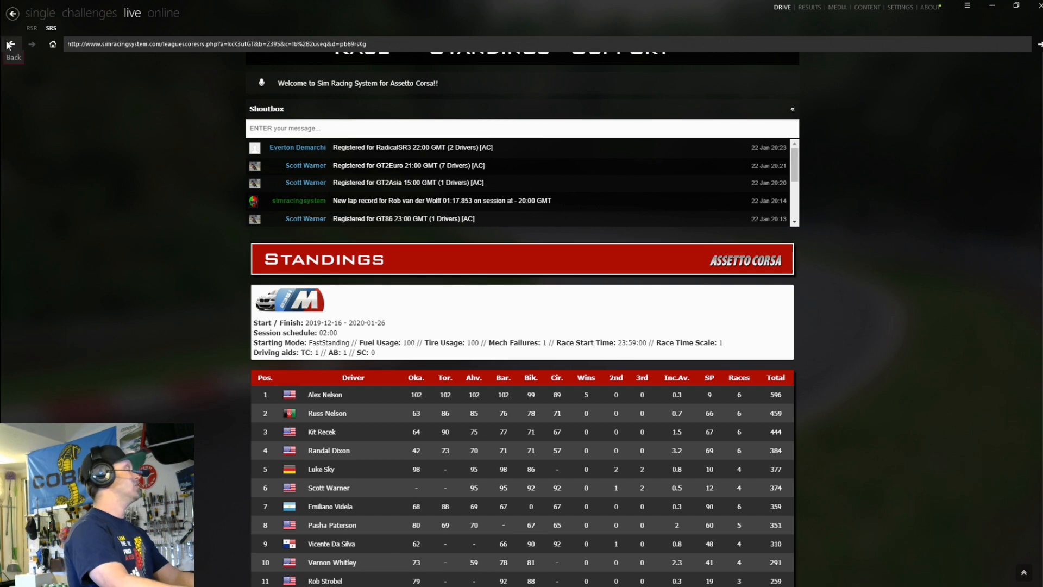
click(12, 44)
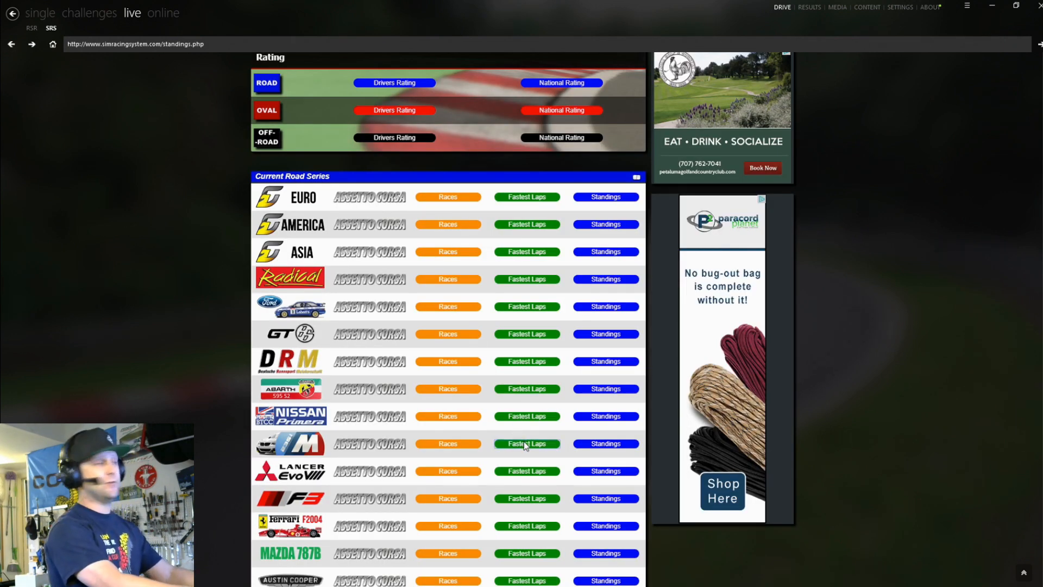
- Show the BMW M3 series top-ten fastest laps table across six tracks
click(526, 443)
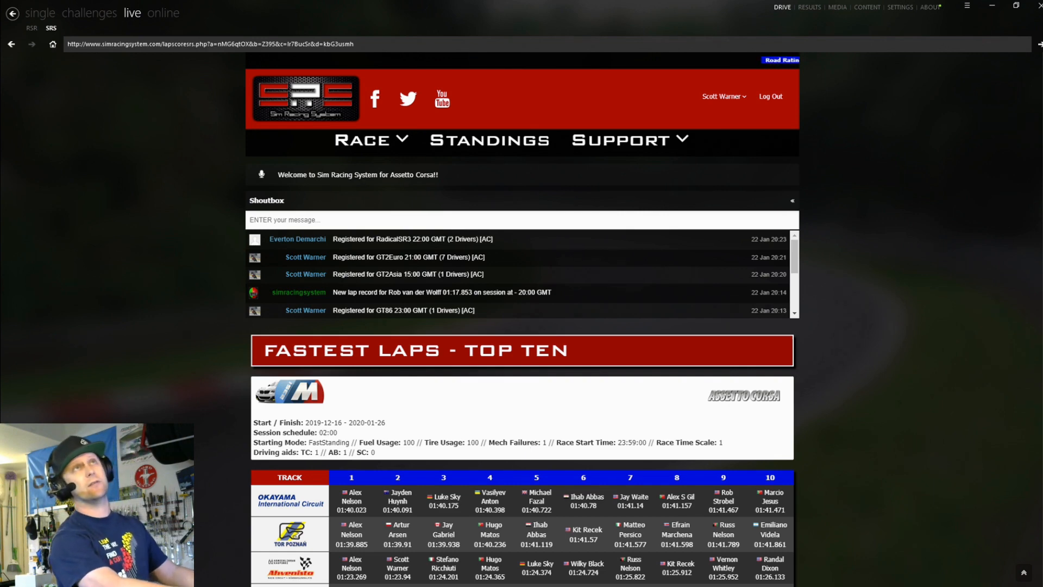
scroll(down, 3)
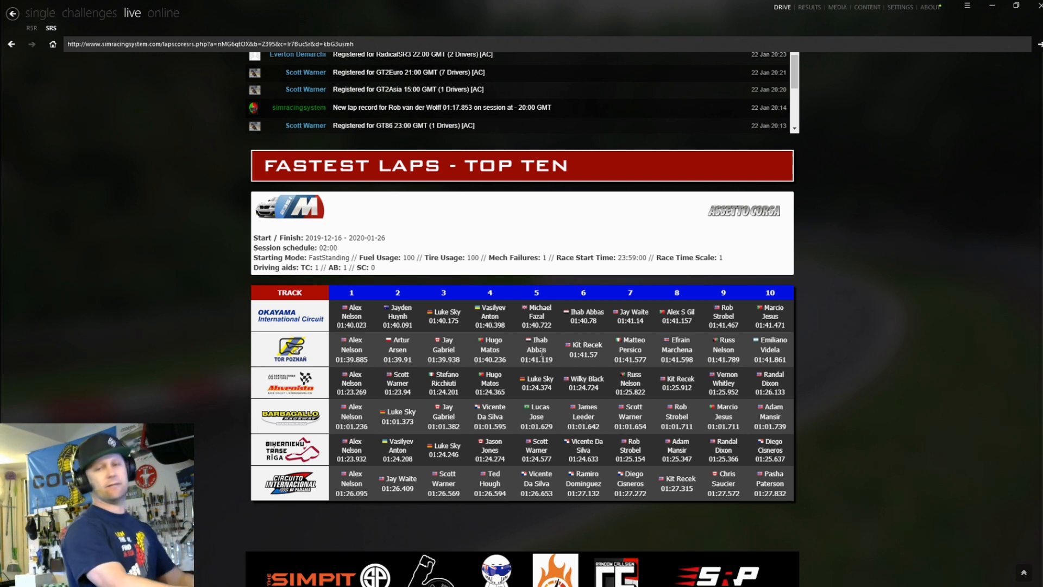
mouse_move(197, 258)
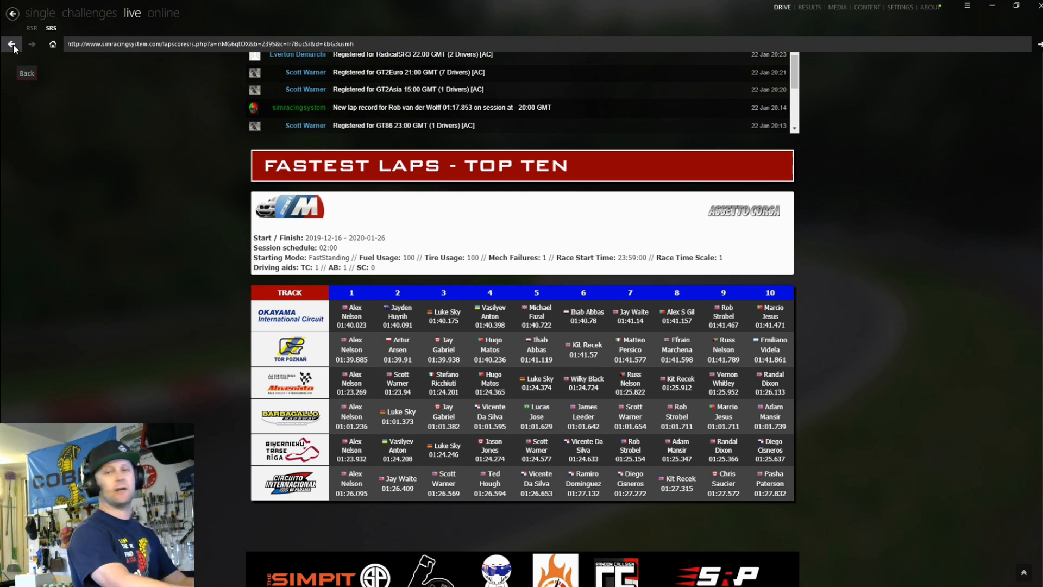
- Open the 2020-01-22 Panama race results and scroll down to the position chart
click(12, 44)
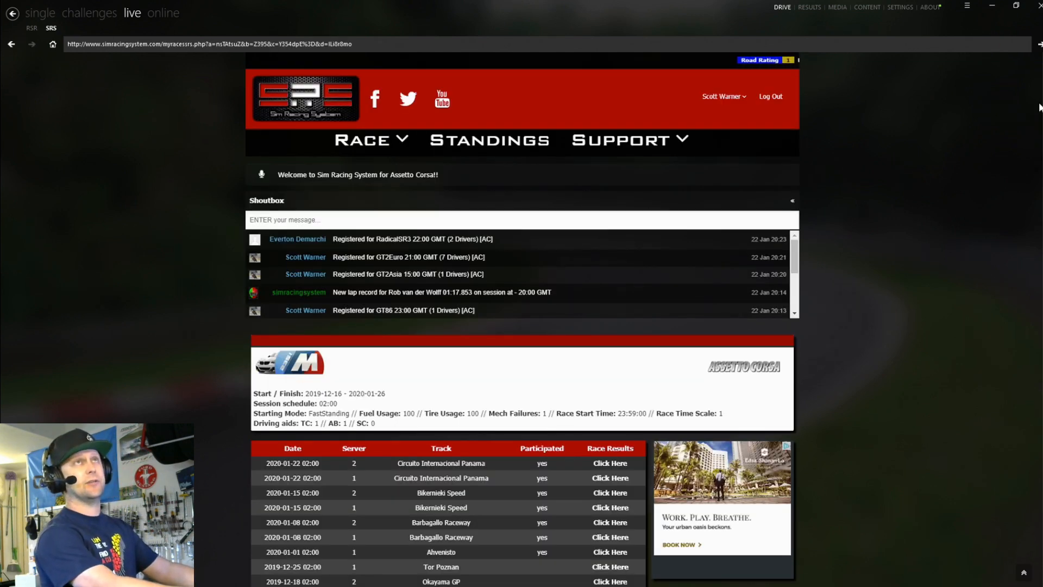
scroll(down, 3)
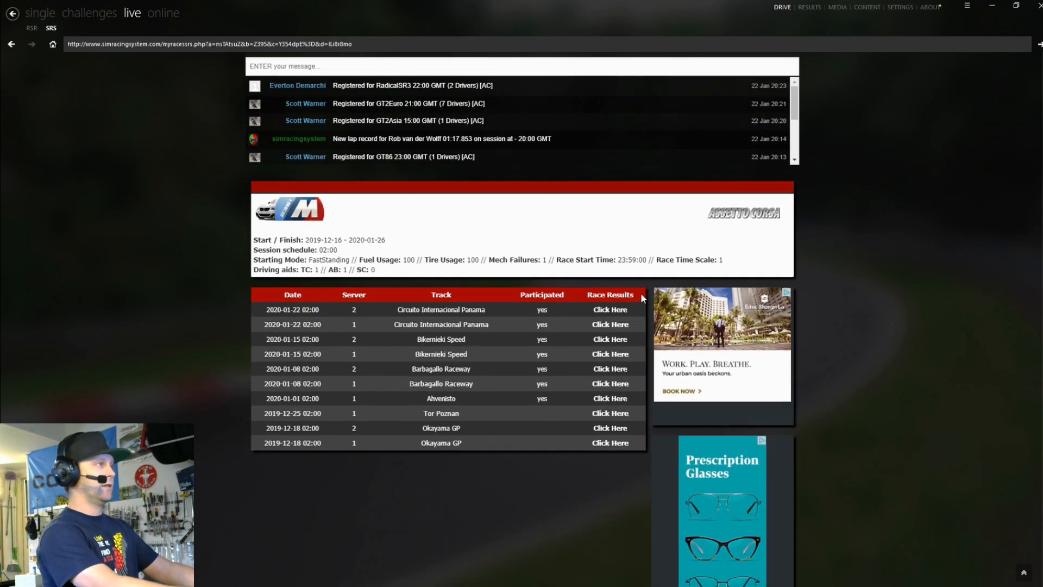
click(609, 309)
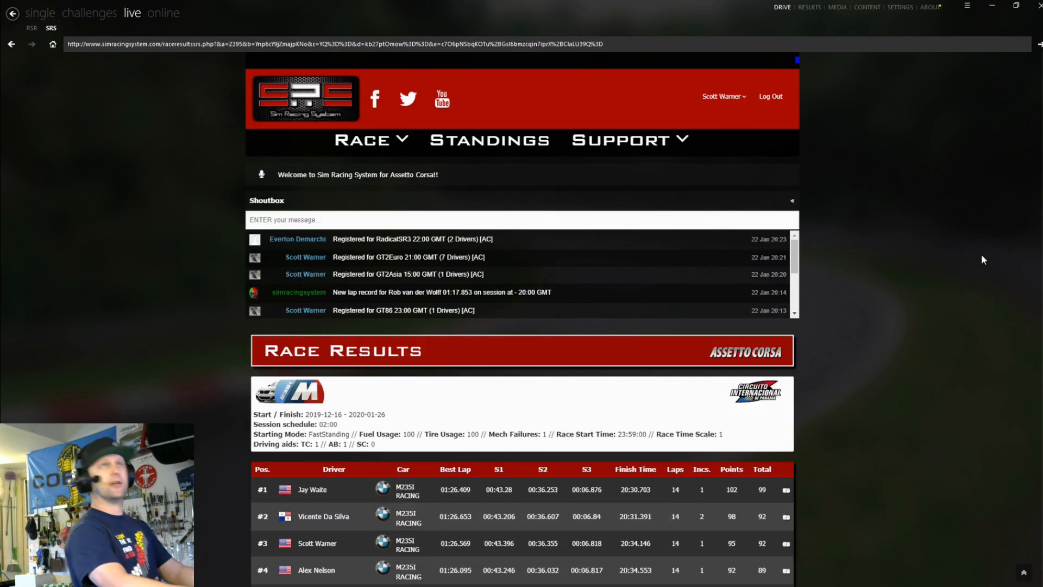
scroll(down, 3)
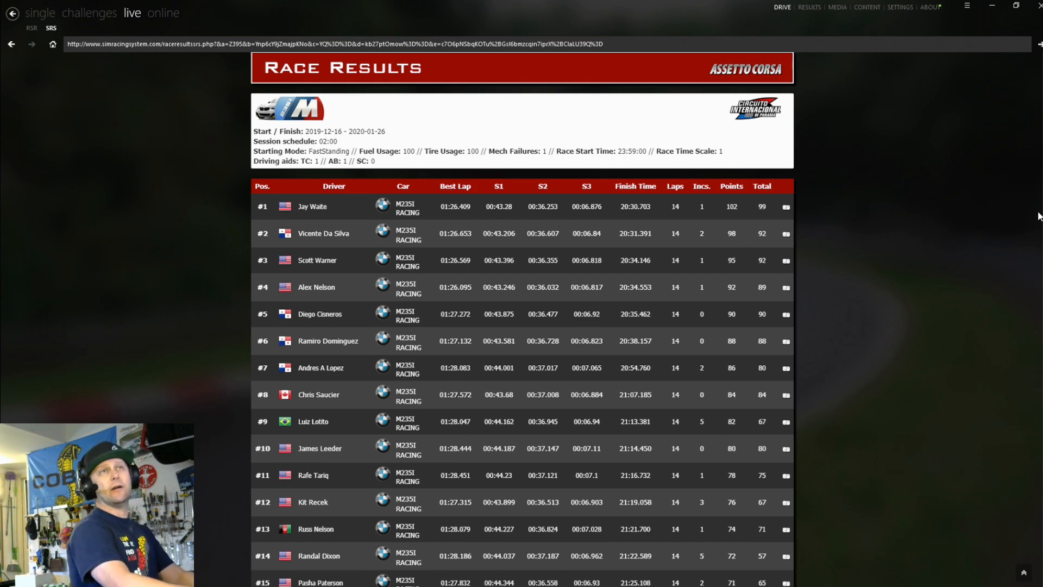
scroll(down, 3)
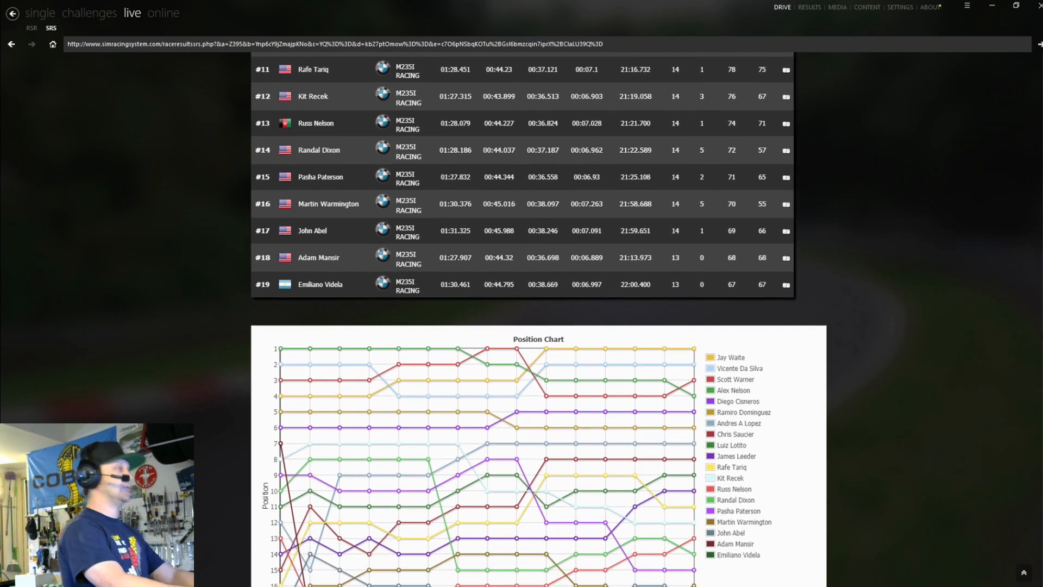
scroll(down, 3)
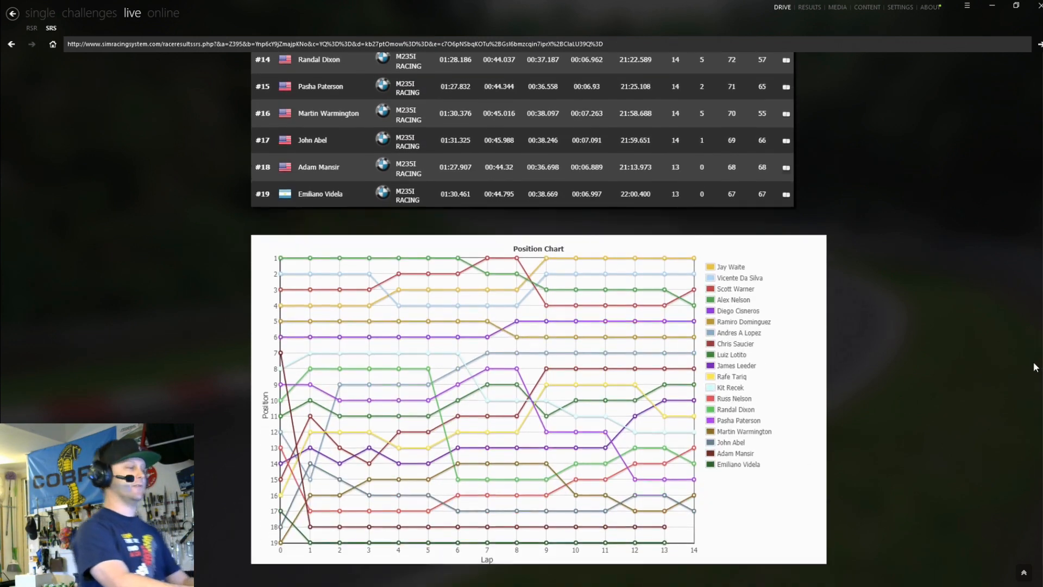
scroll(down, 3)
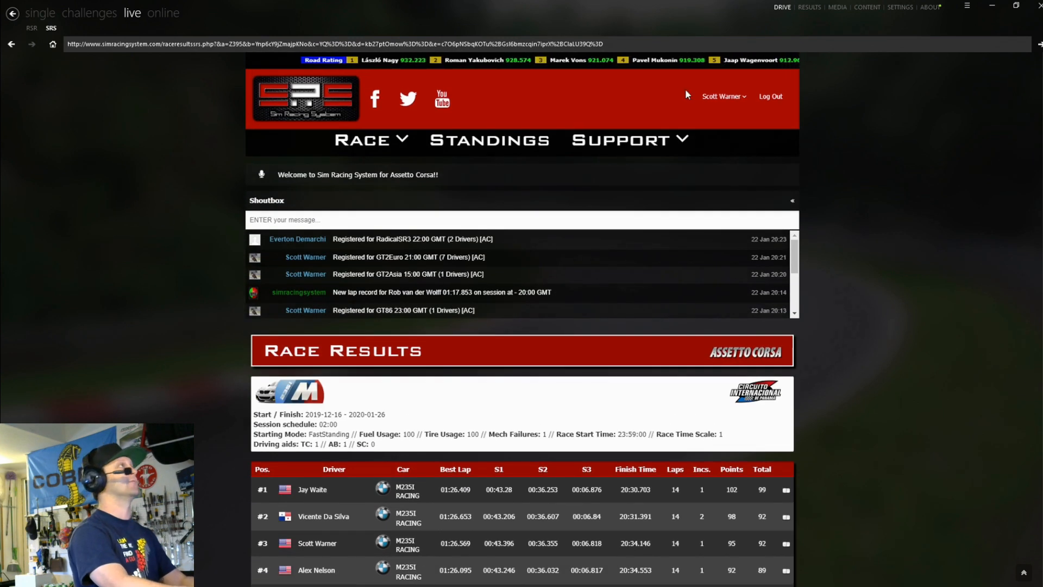
click(369, 140)
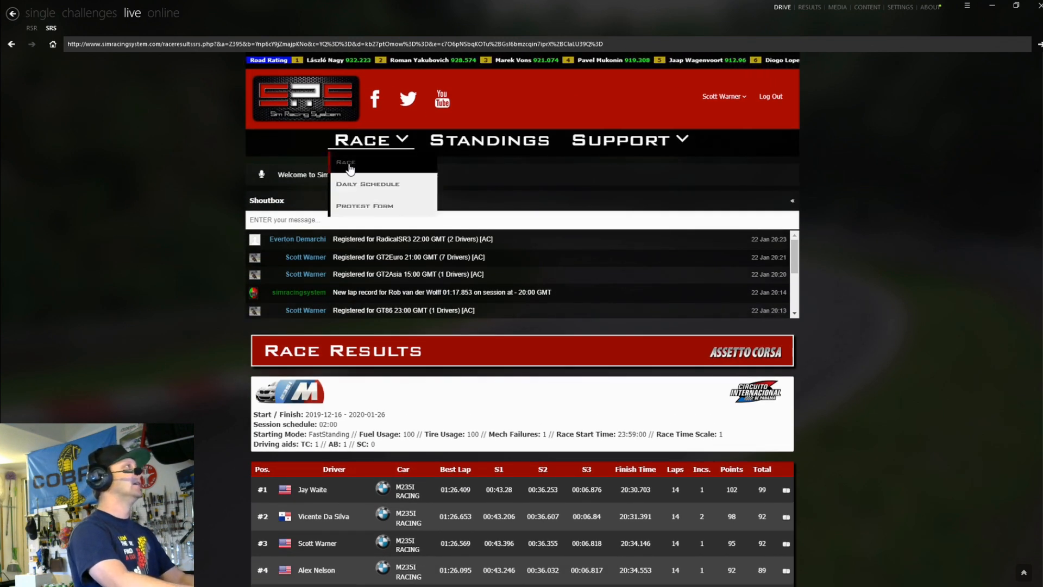
click(345, 163)
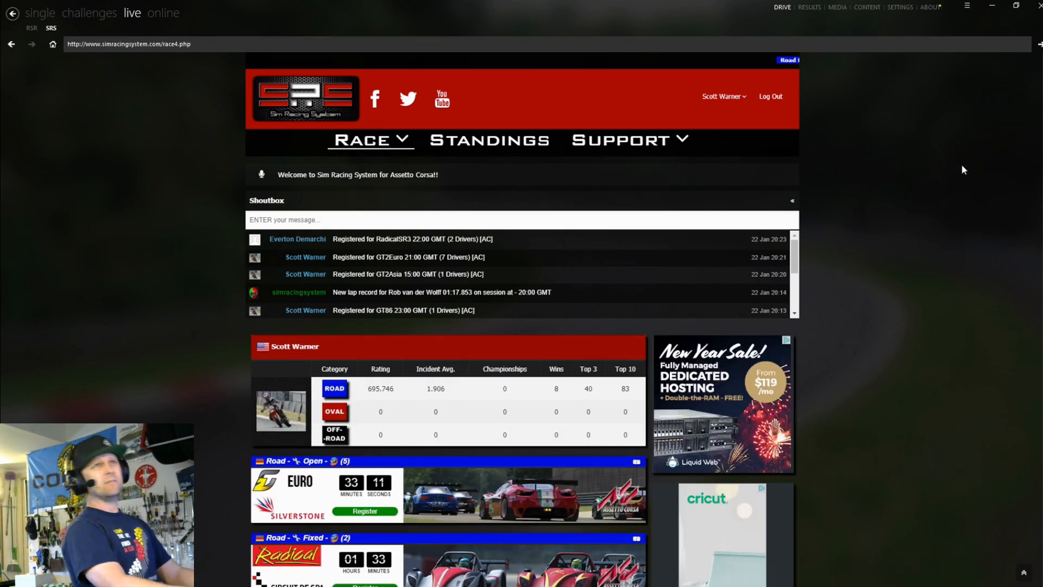
scroll(down, 3)
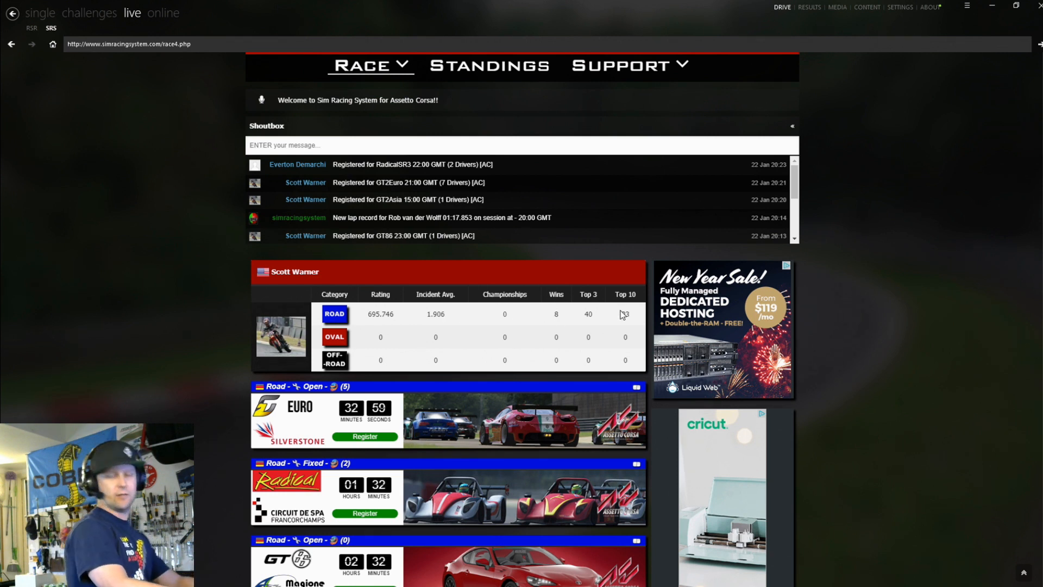
mouse_move(935, 226)
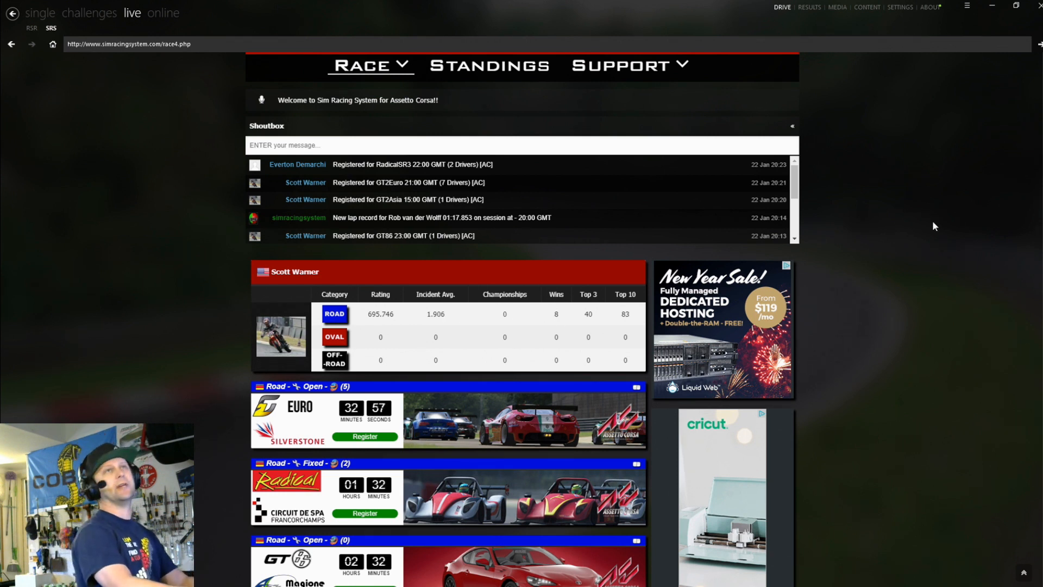
scroll(down, 3)
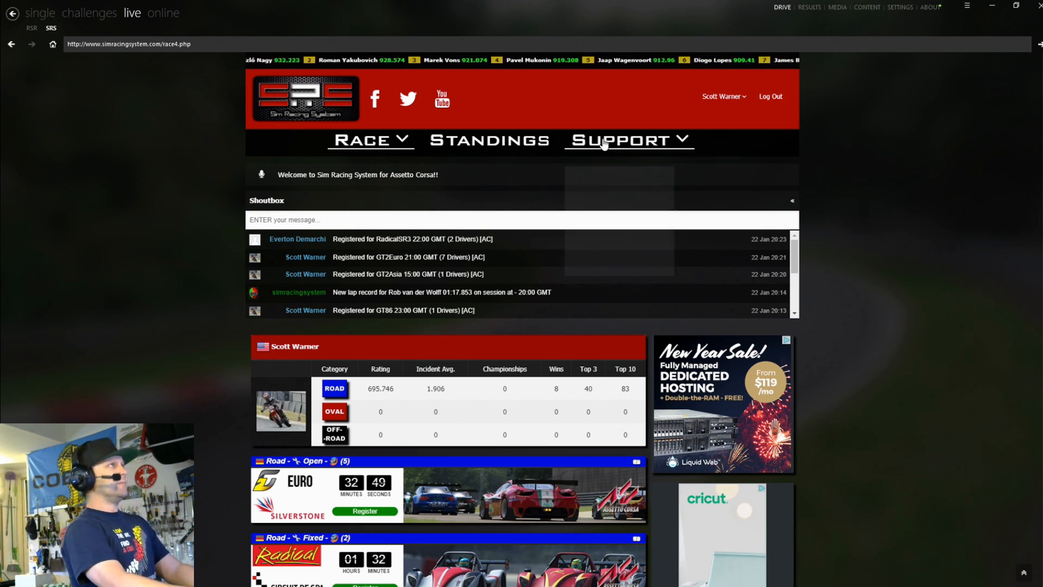
- Open the SRS Protest Form and scroll to its requirements and last-48-hours race fields
click(365, 139)
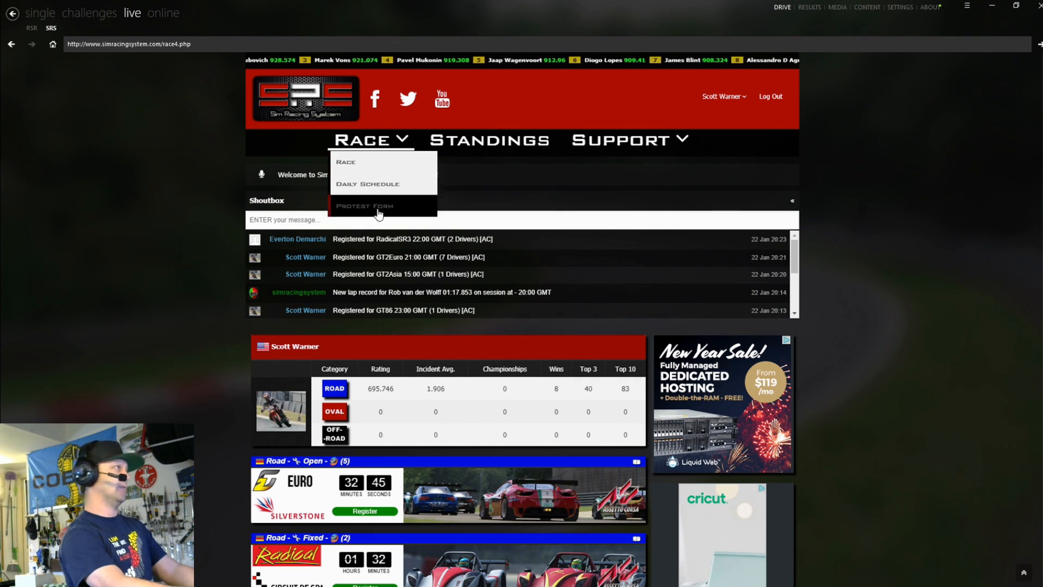
click(365, 205)
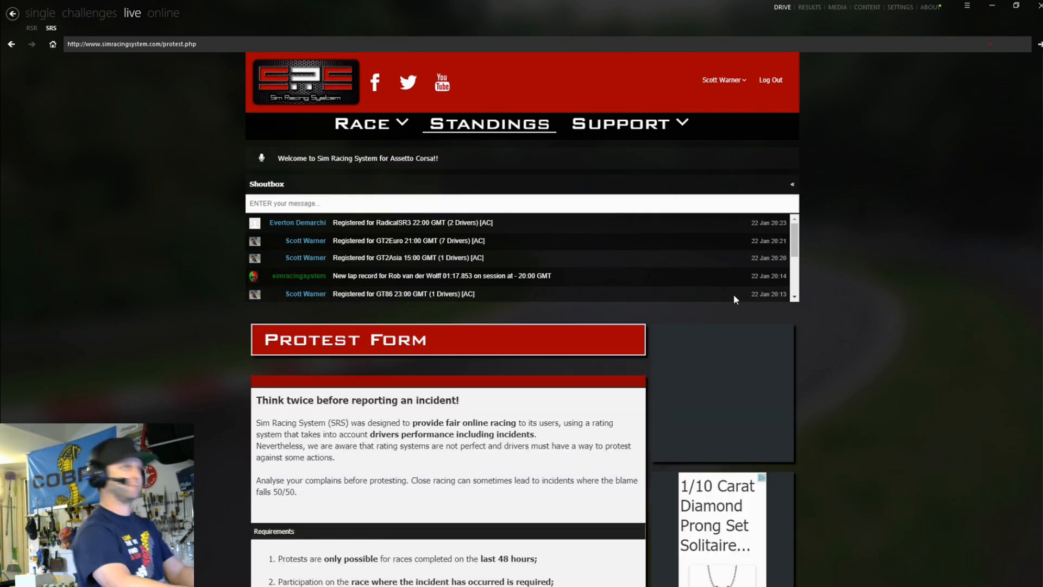
scroll(down, 3)
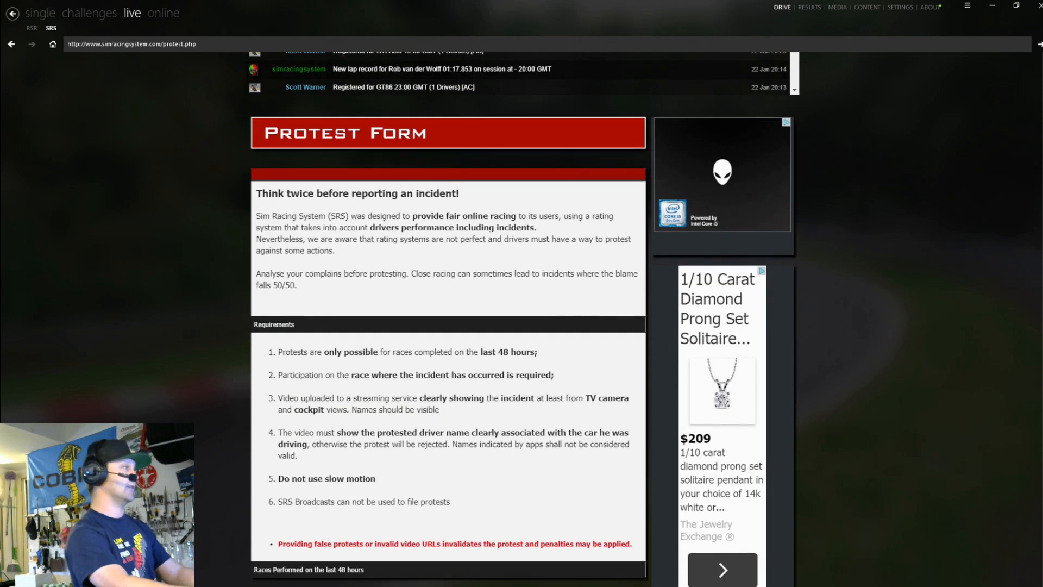
scroll(down, 3)
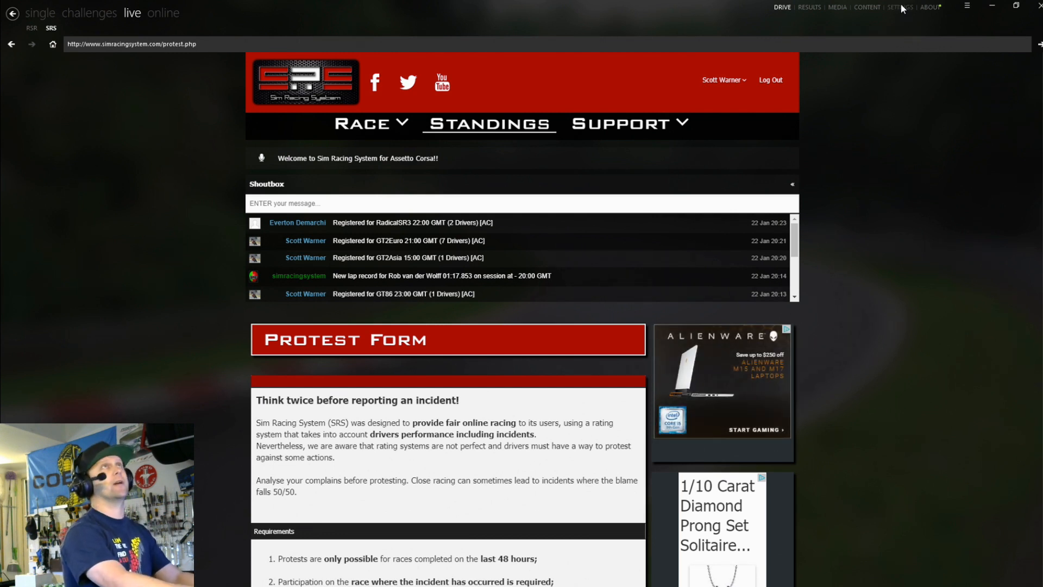
click(899, 6)
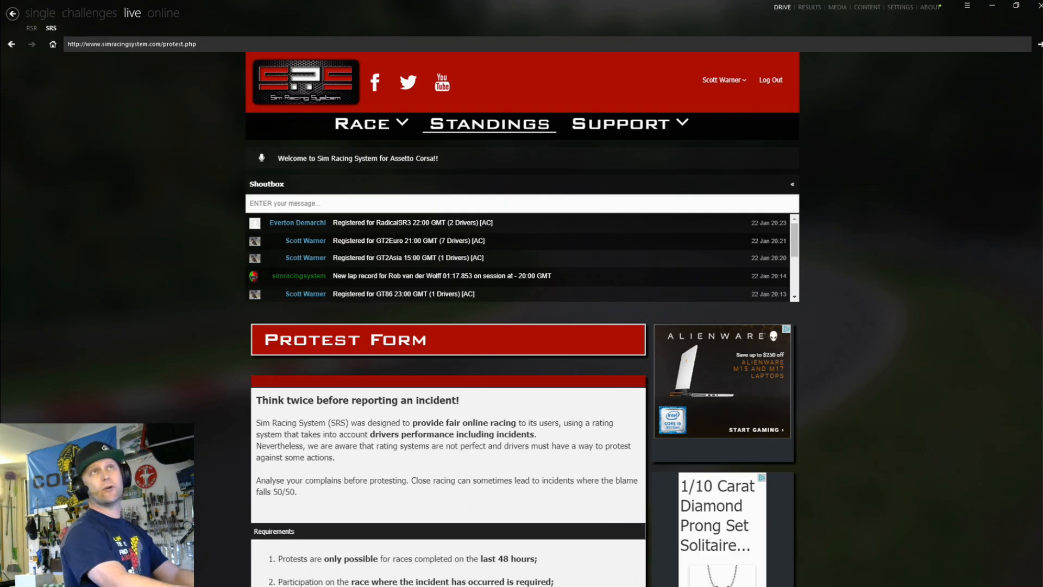
scroll(down, 3)
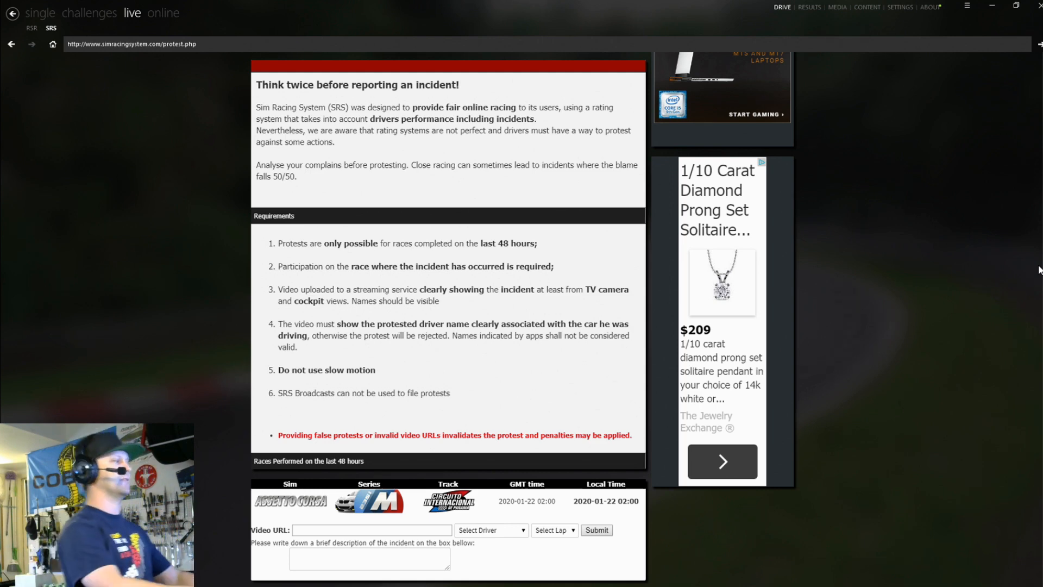
scroll(down, 3)
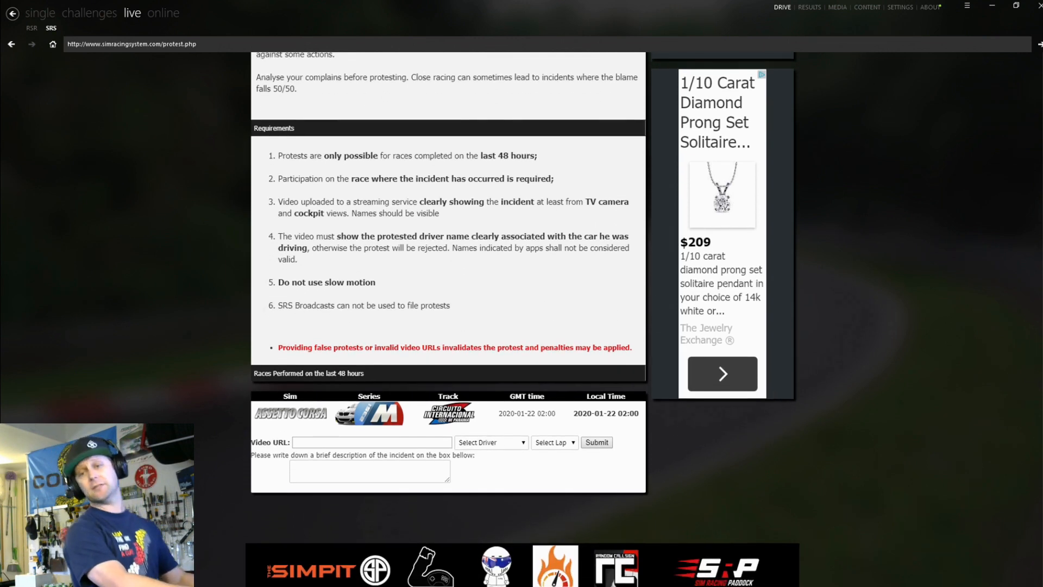
scroll(down, 3)
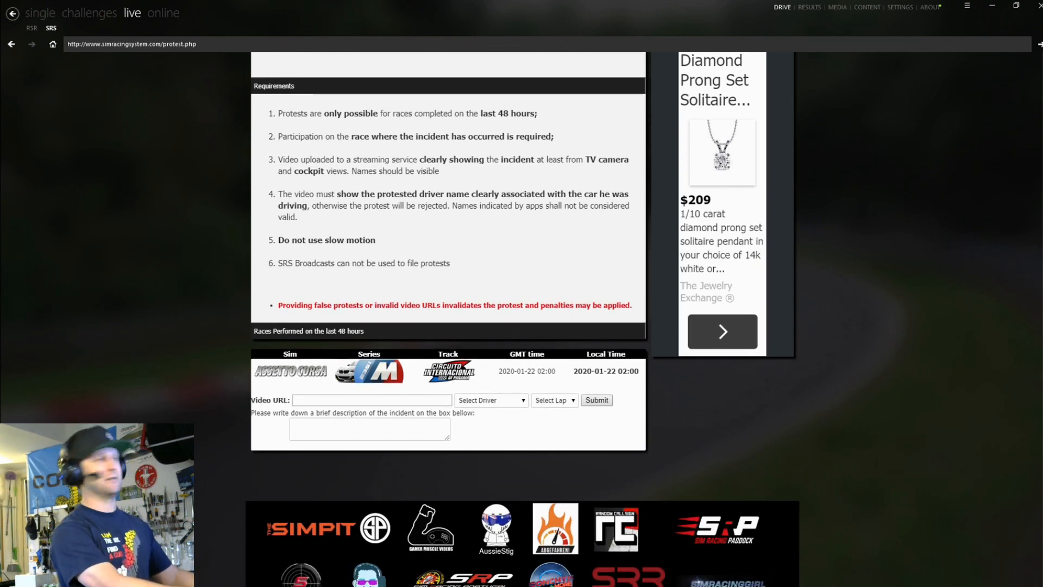
scroll(down, 3)
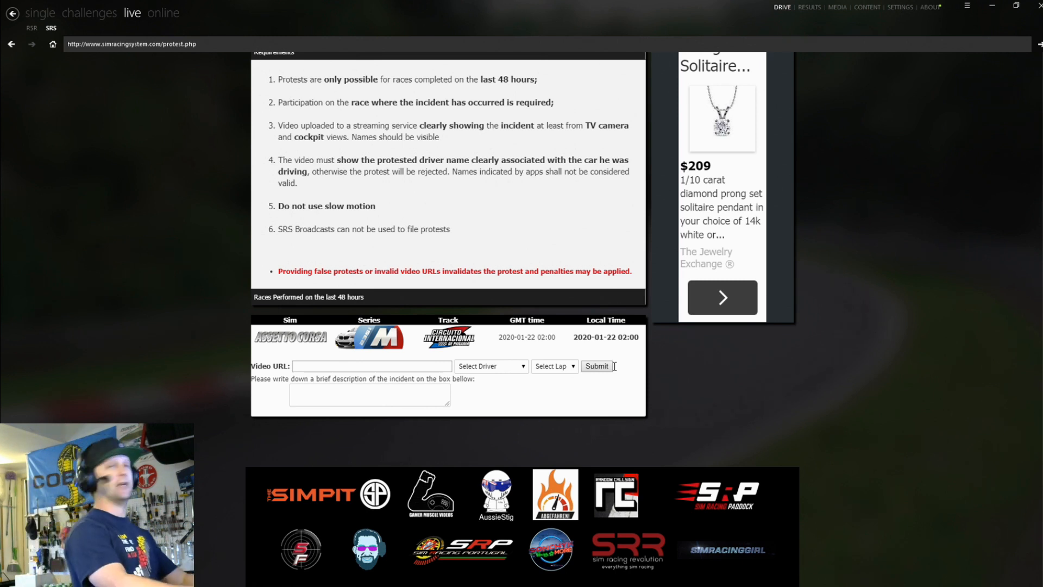
mouse_move(493, 370)
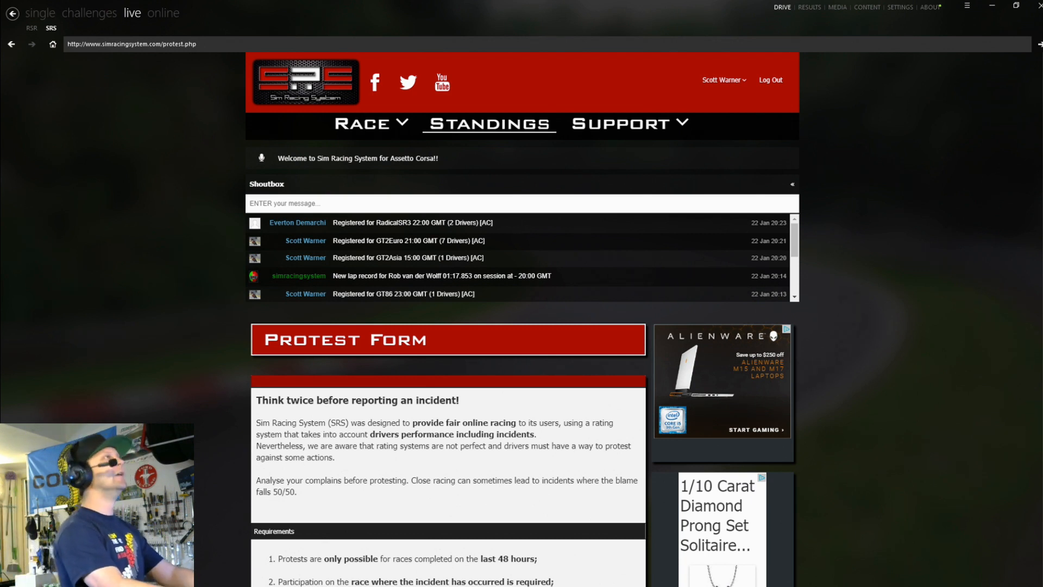
- Open the SRS forum's Assetto Corsa Apps board through the Support menu
click(624, 124)
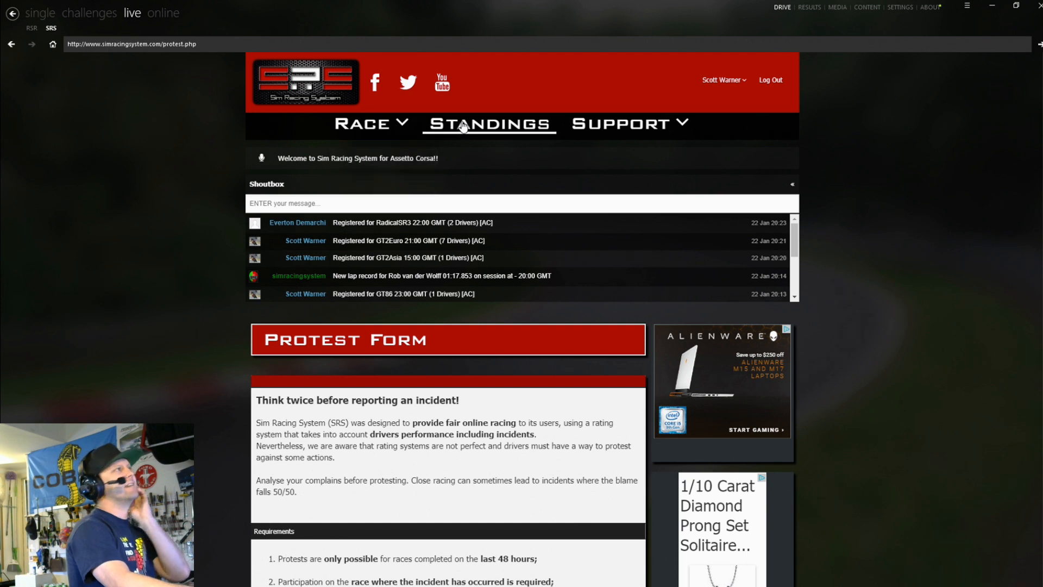
click(625, 124)
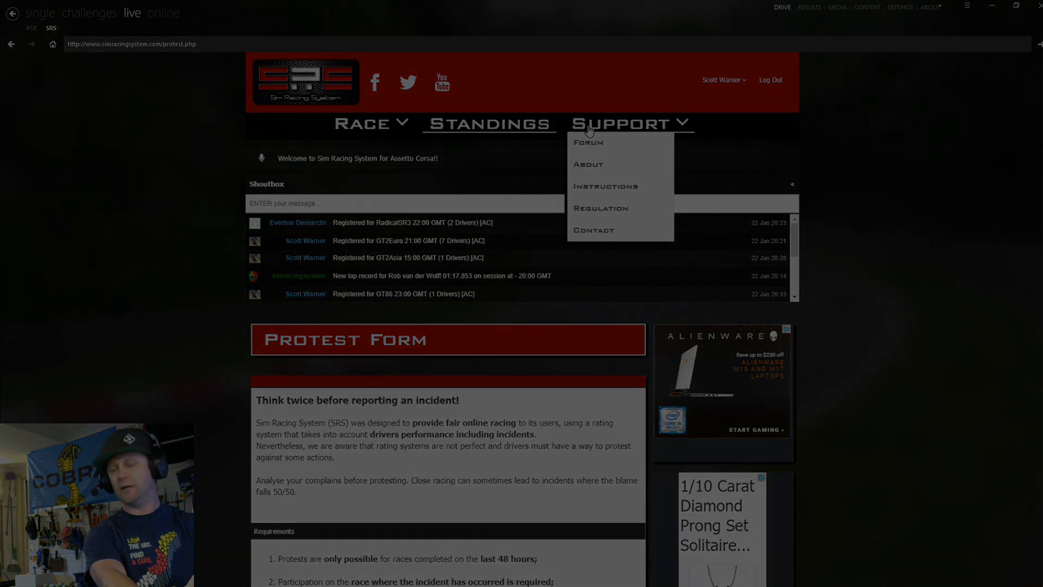
click(587, 142)
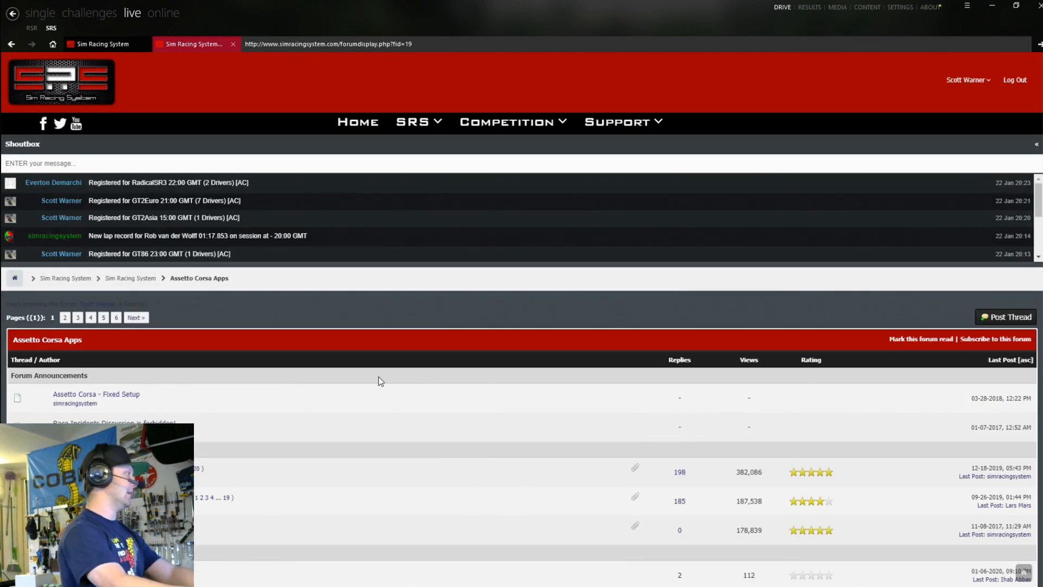
mouse_move(413, 444)
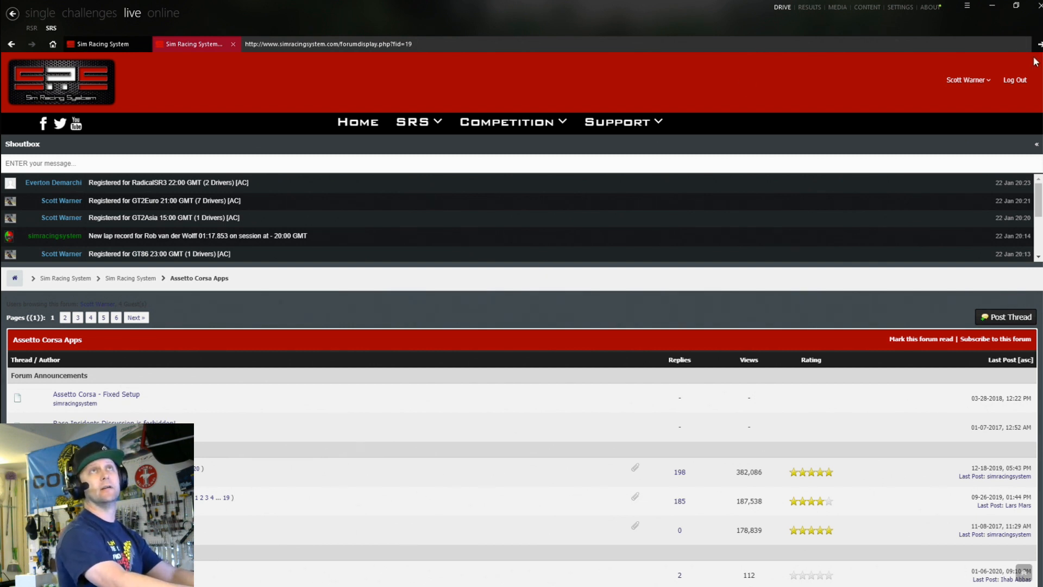
- Open the 'Assetto Corsa Skin Transfer App V1.1' thread and read its installation notes
scroll(down, 3)
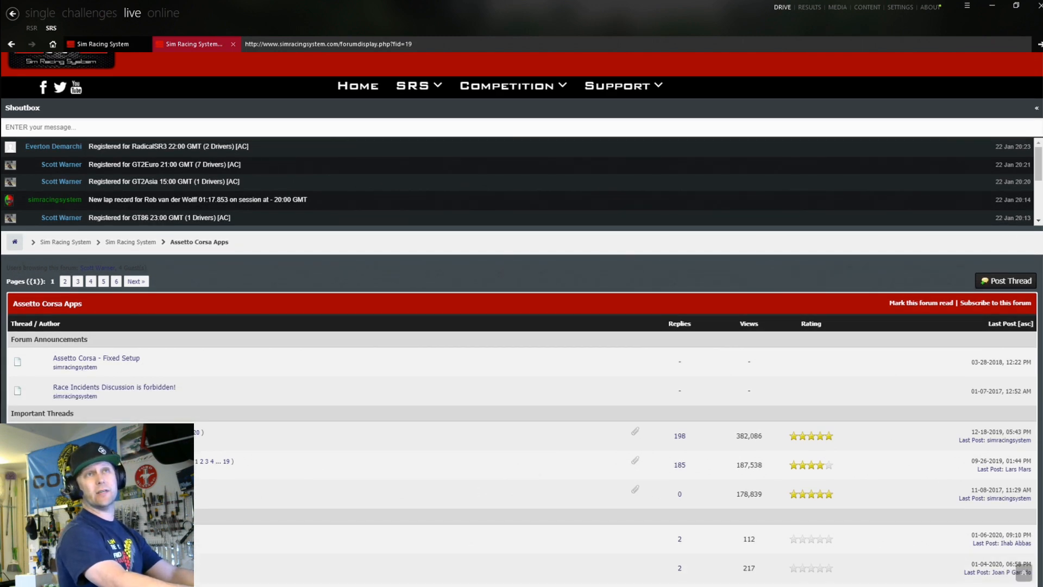
scroll(down, 3)
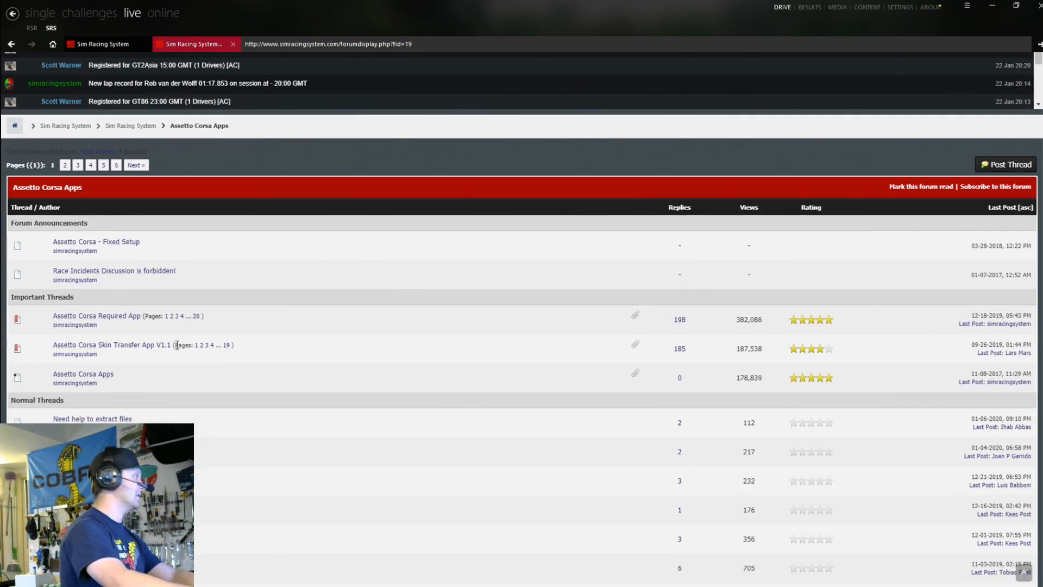
click(109, 344)
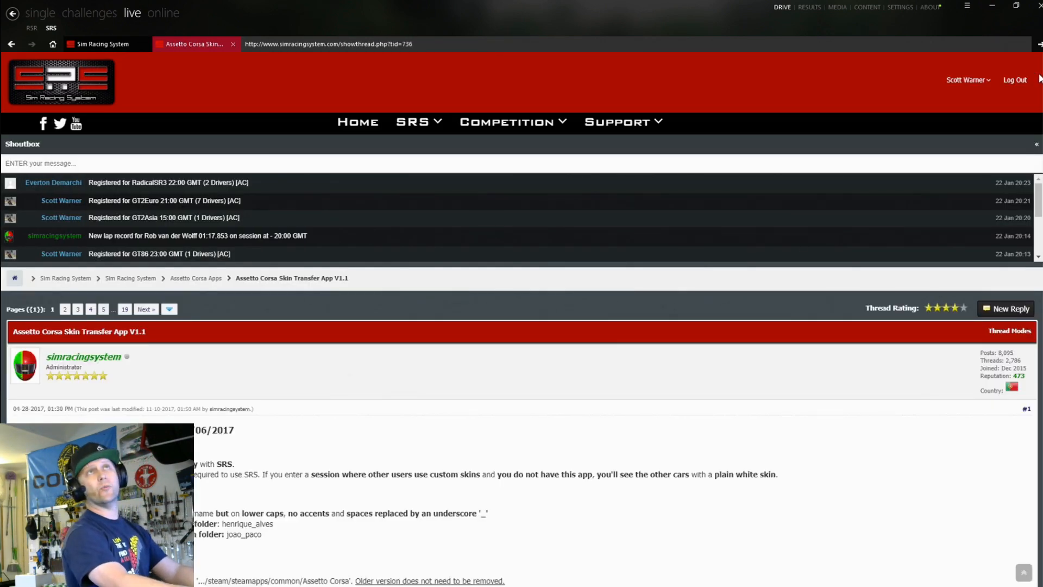
scroll(down, 3)
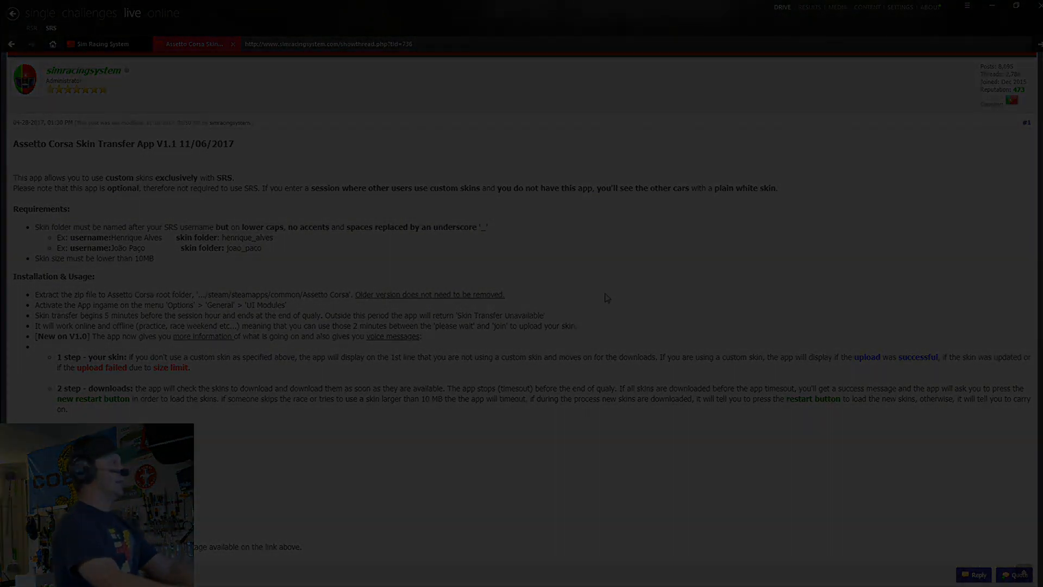
scroll(down, 3)
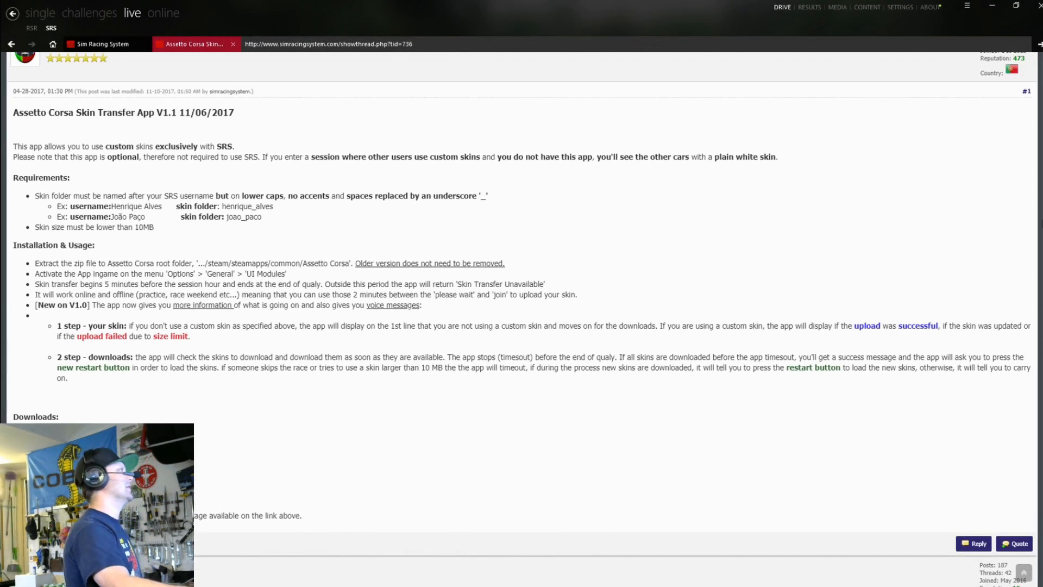
scroll(down, 3)
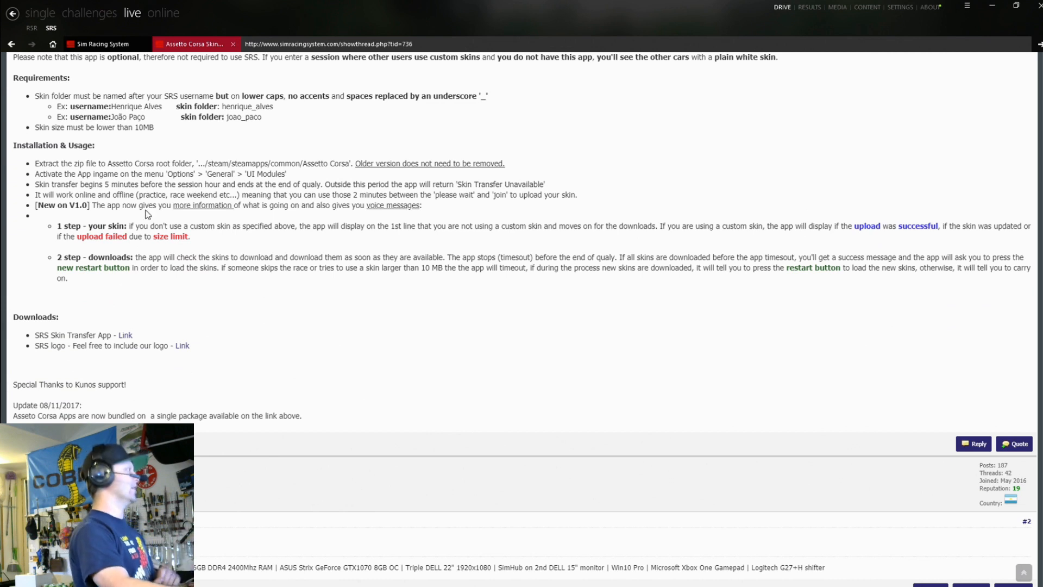
mouse_move(128, 339)
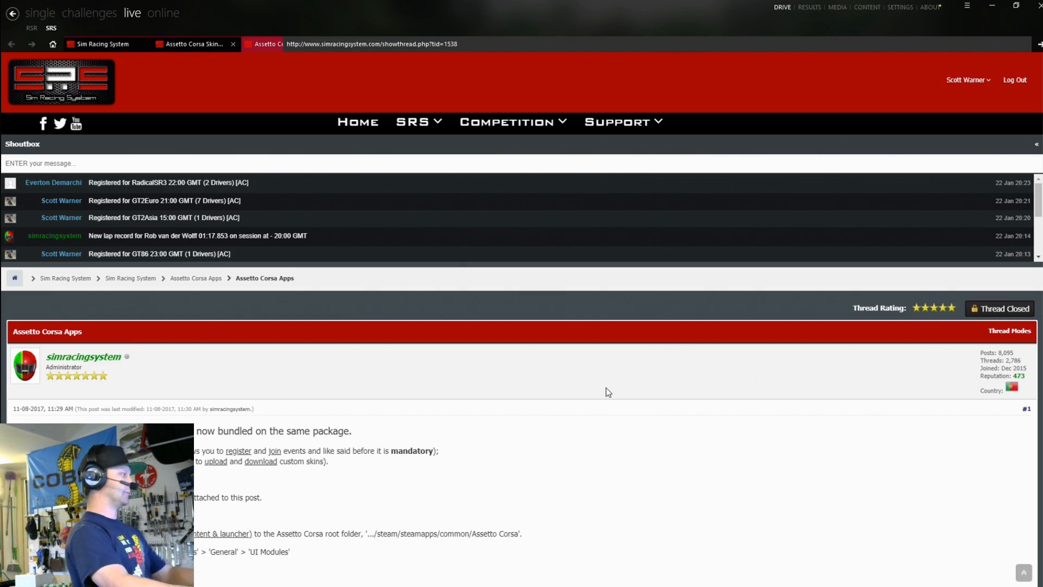
- Scroll the Assetto Corsa Apps thread to its Downloads and Installation section
scroll(down, 3)
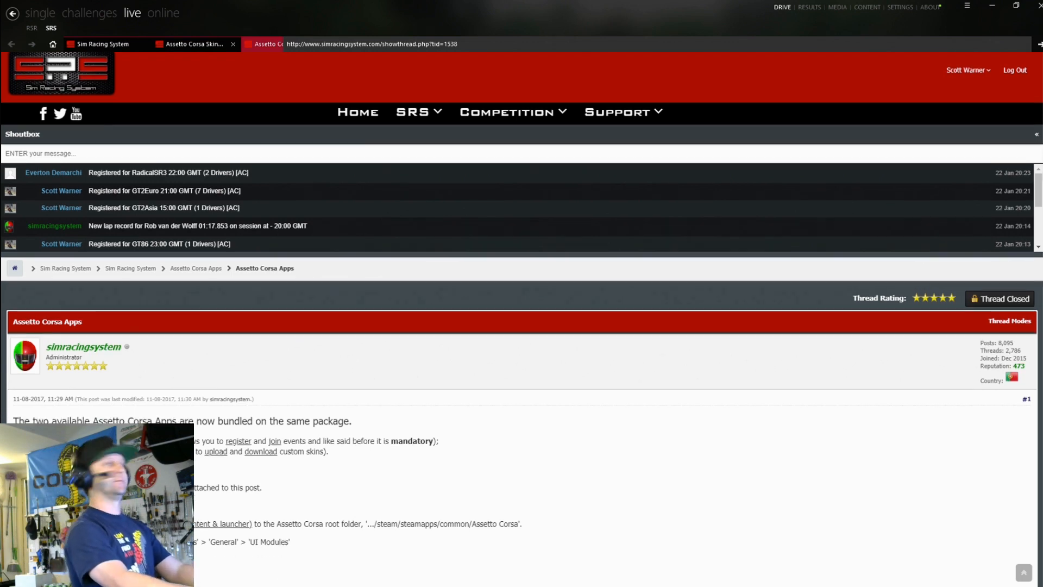
scroll(down, 3)
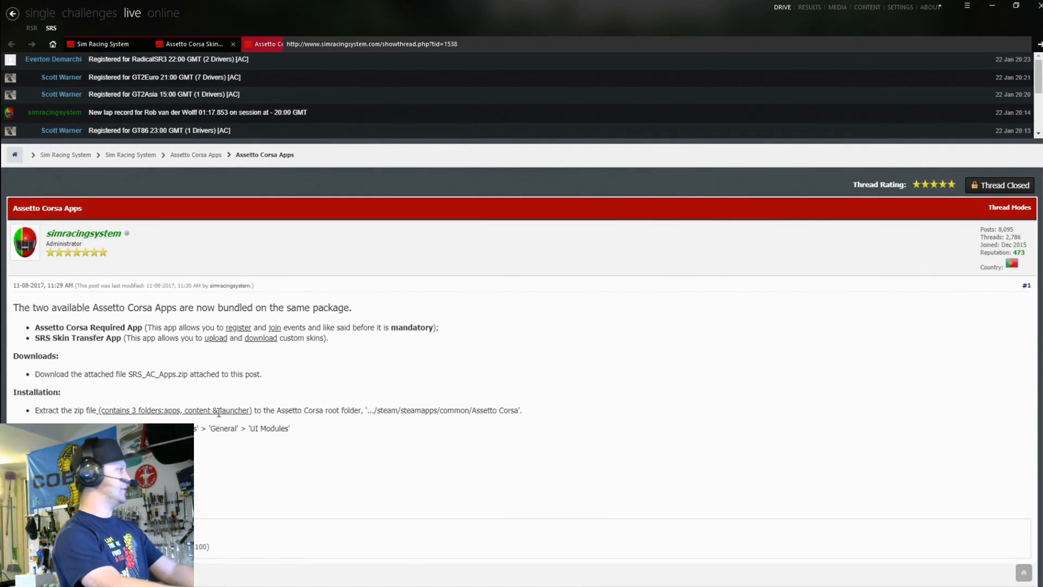
mouse_move(195, 429)
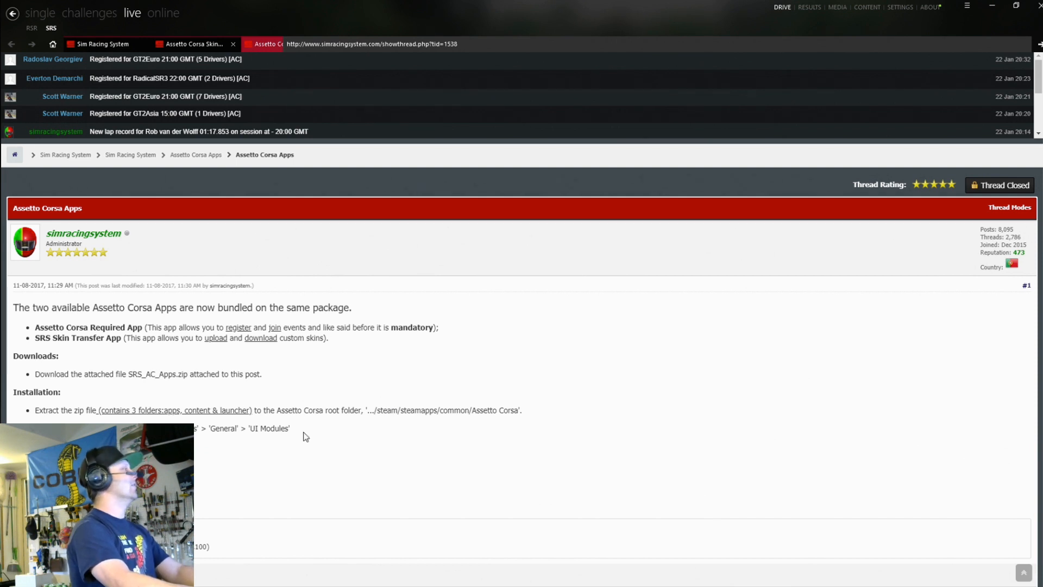
mouse_move(898, 7)
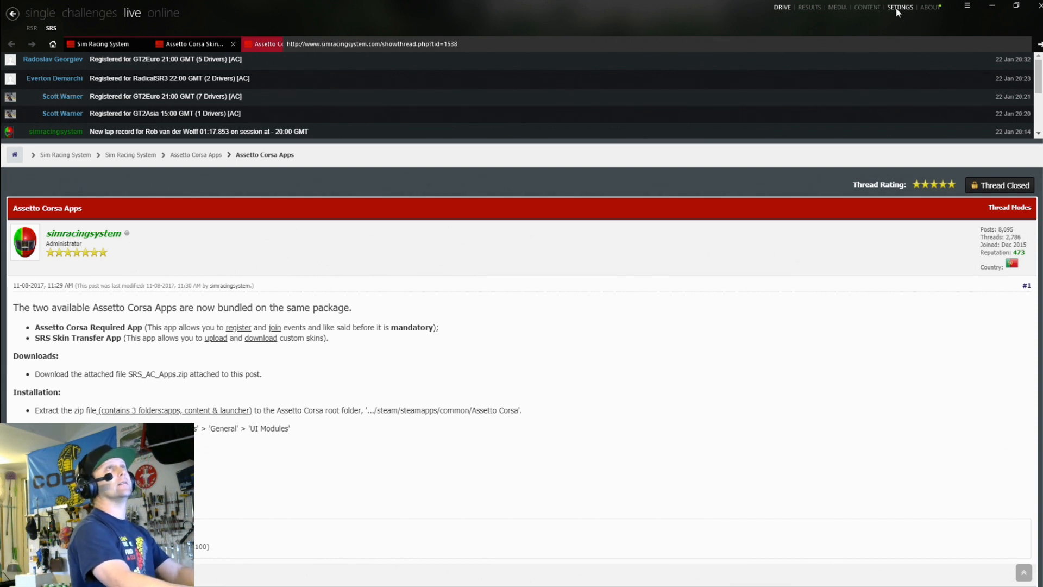
- Activate the SRSskin app in Content Manager's Assetto Corsa Apps settings
click(899, 6)
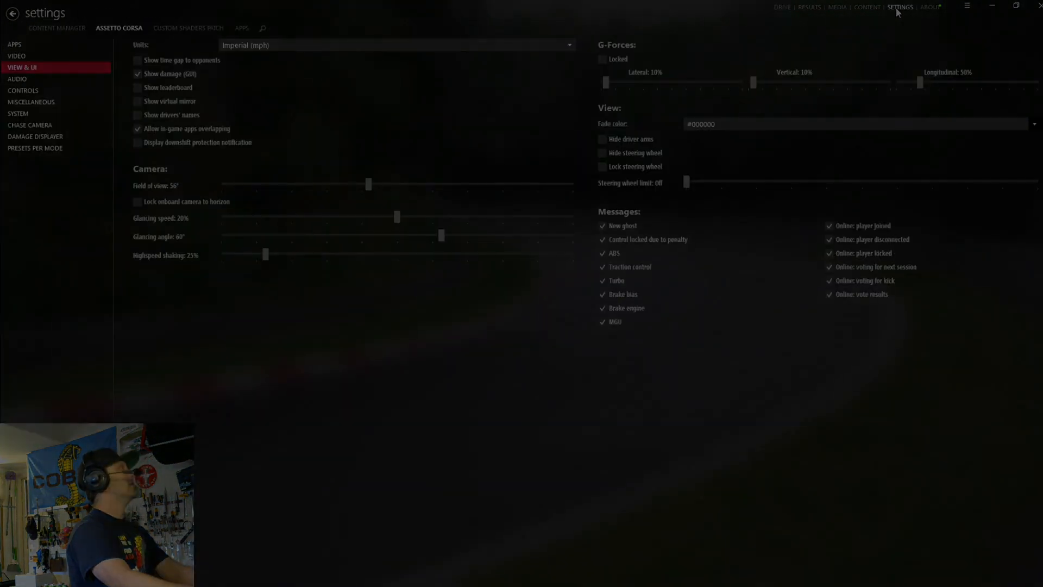
click(14, 44)
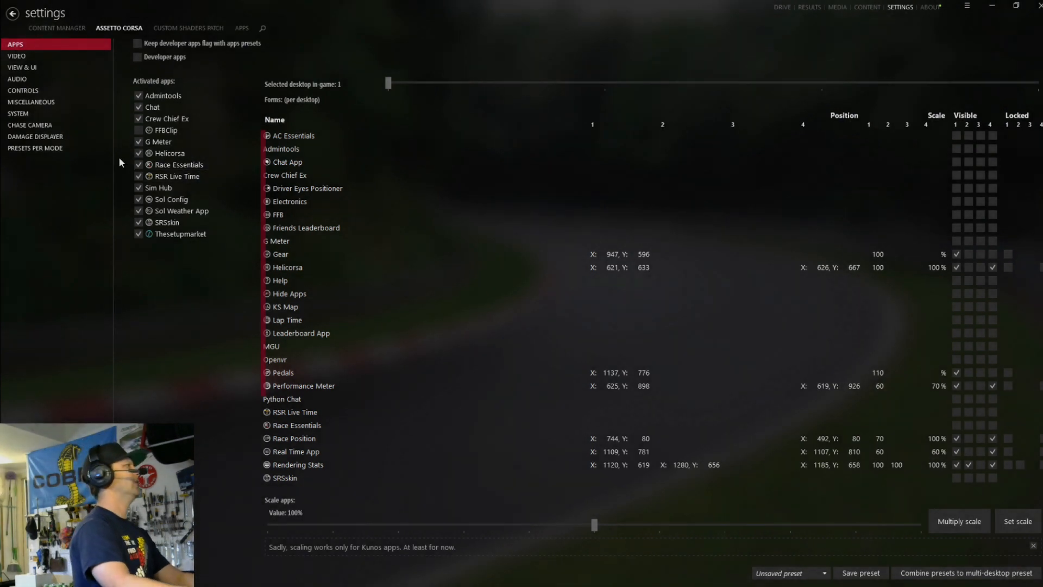
click(179, 233)
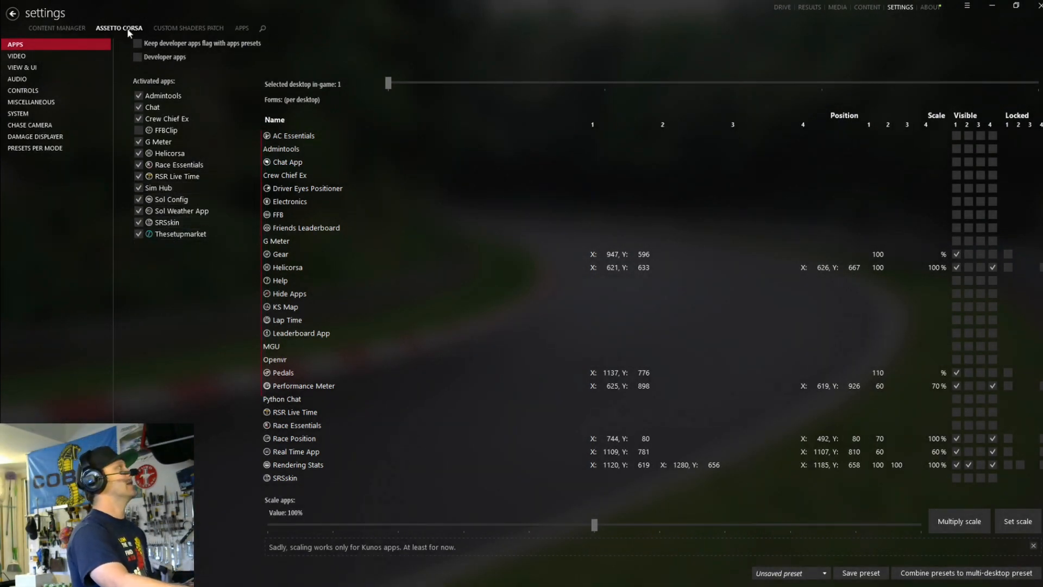
click(167, 222)
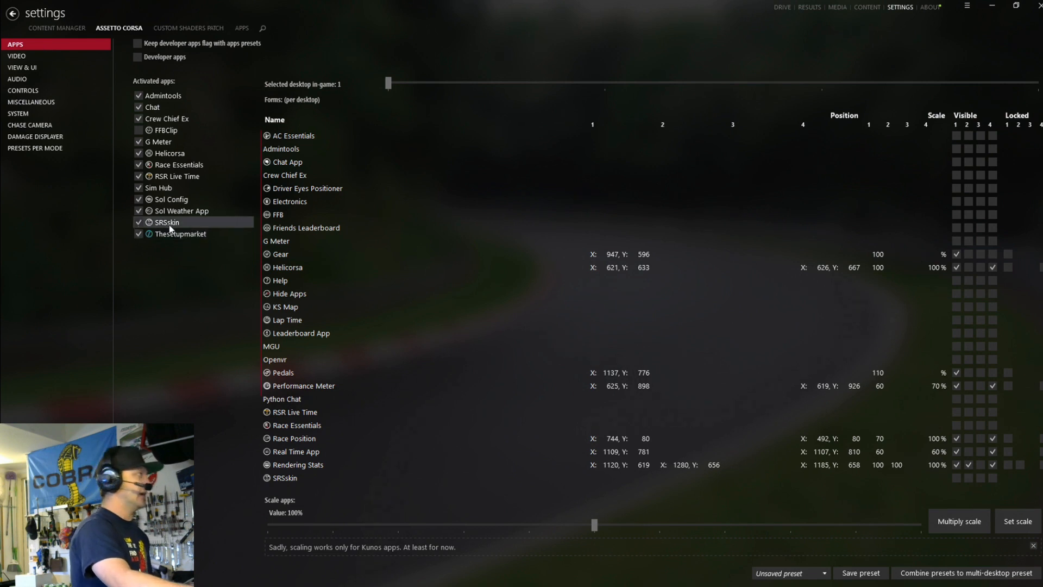